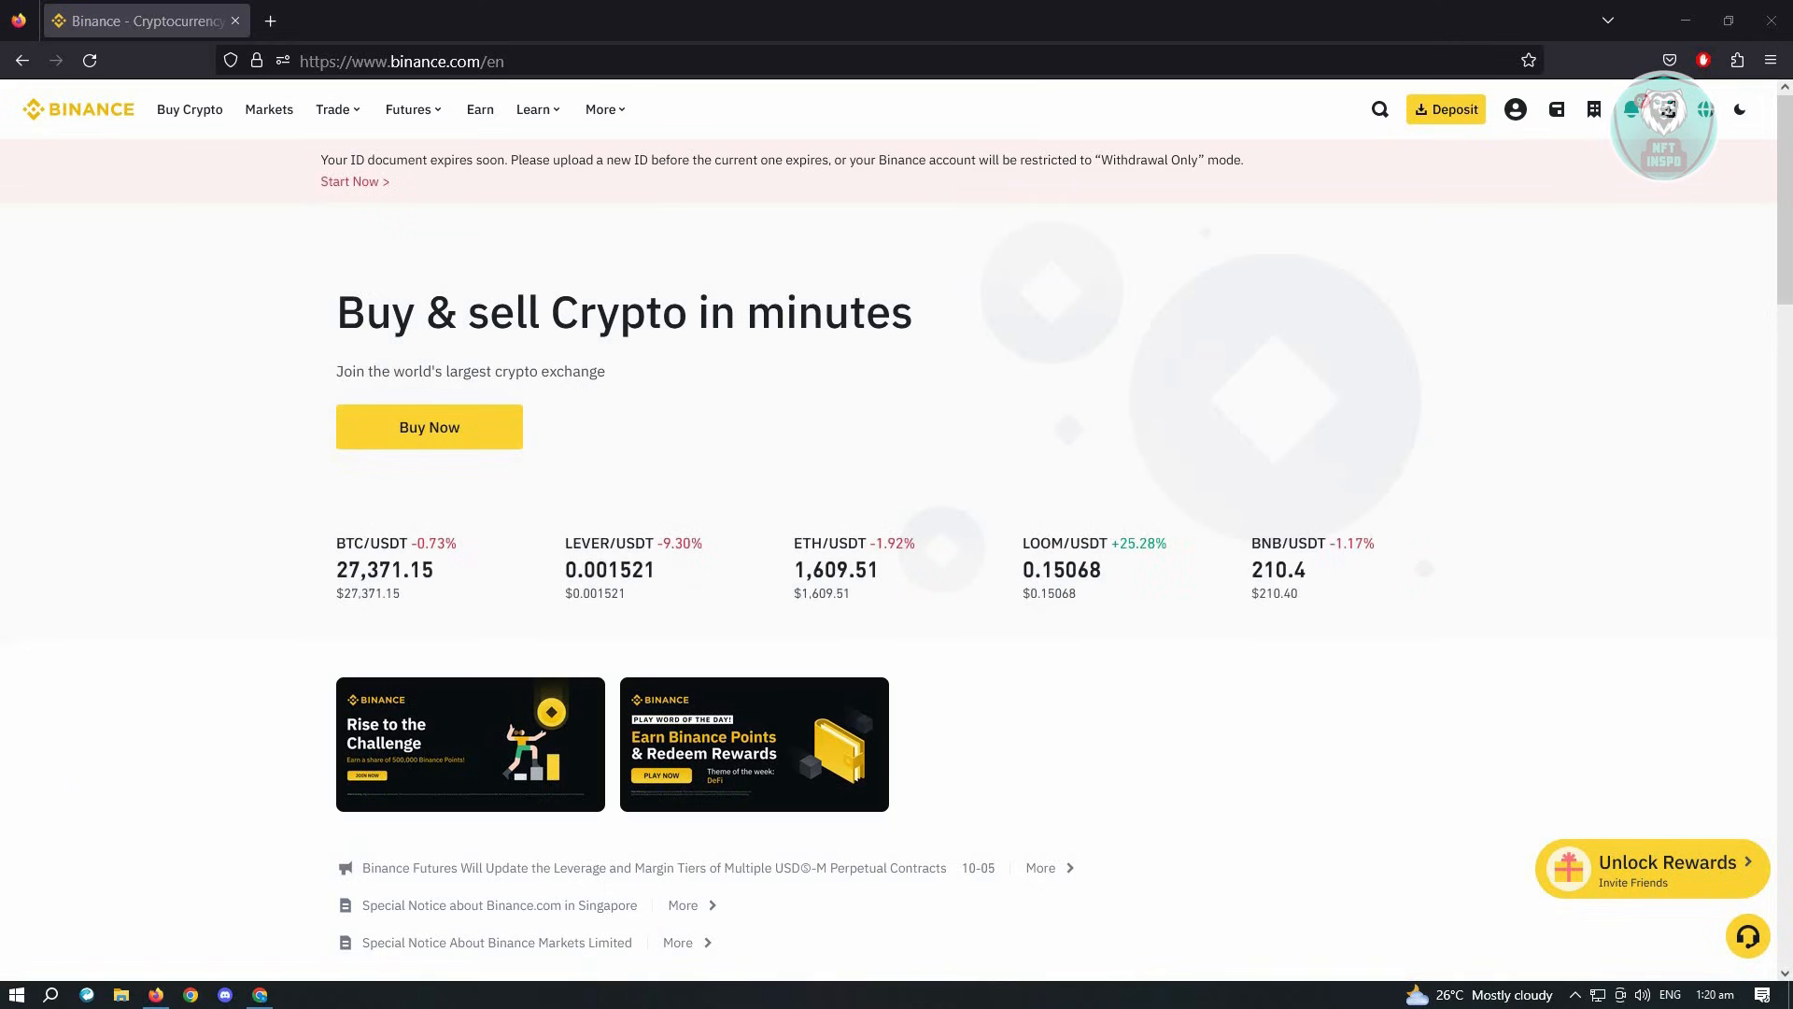
{"action": "mouse_move", "coordinate": [1167, 386]}
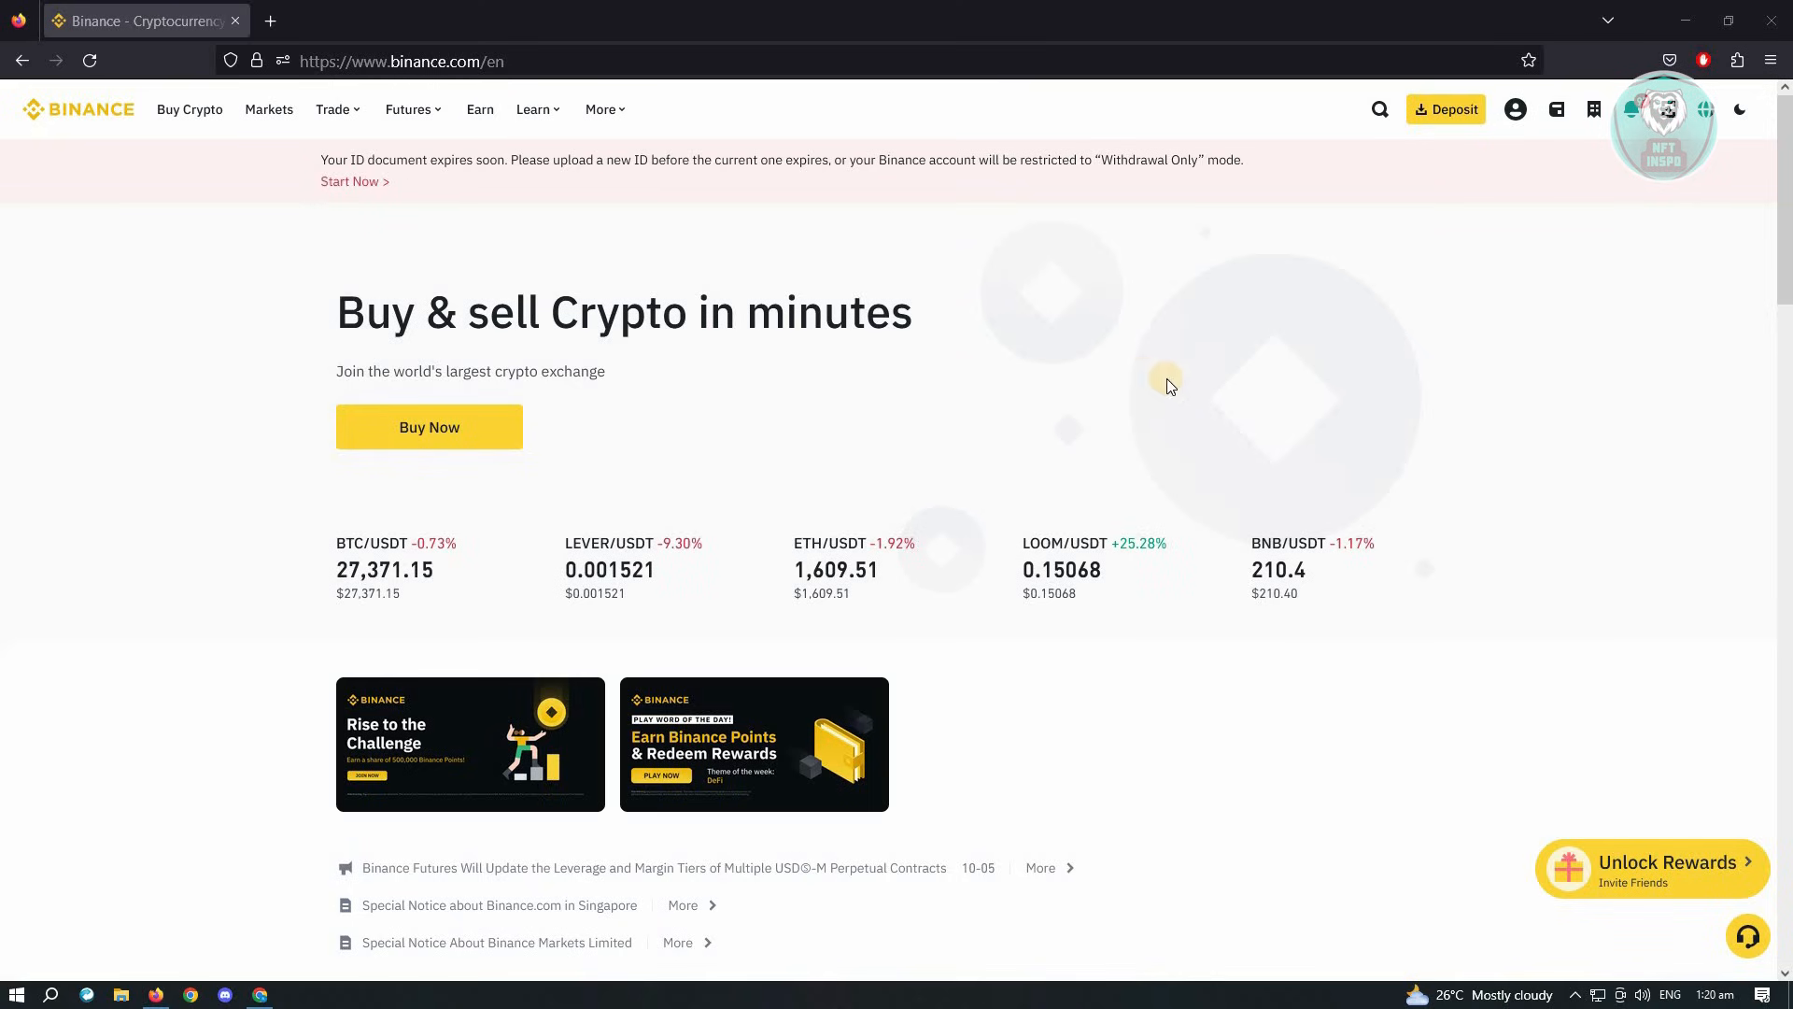
Open the account dropdown from the profile icon in the top navigation bar
{"action": "left_click", "coordinate": [1515, 108]}
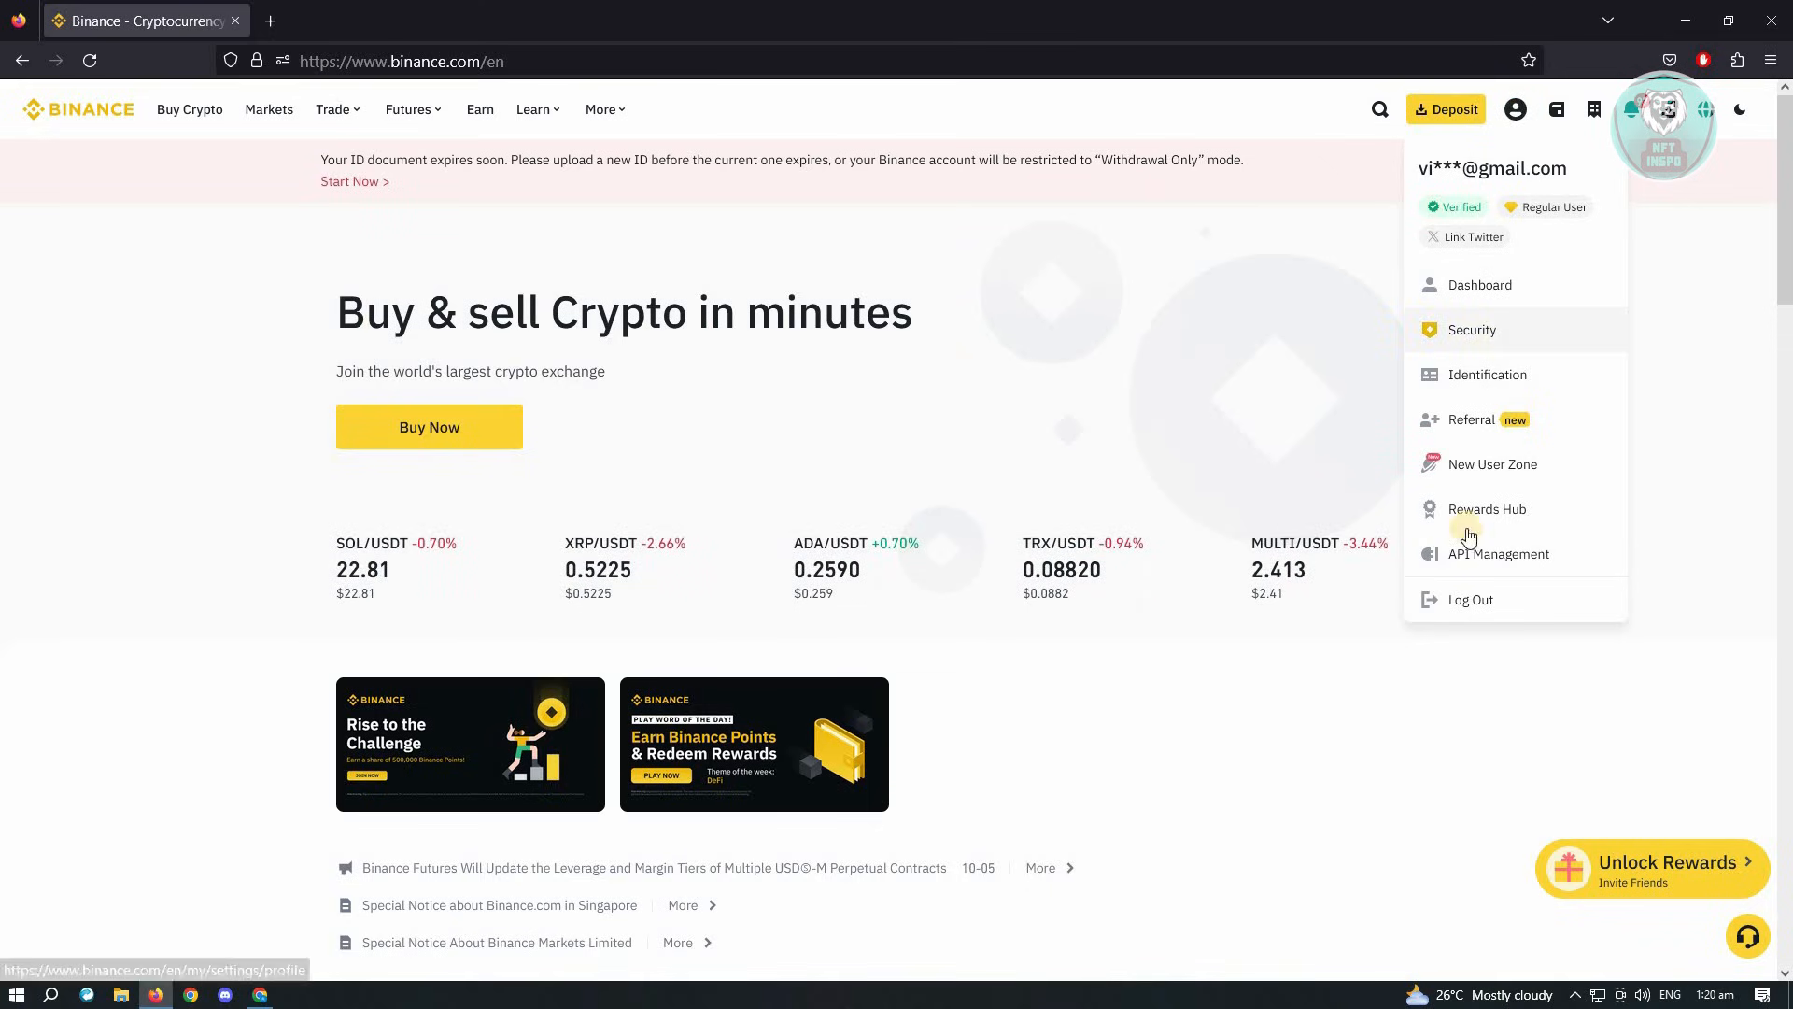
Go to Security settings from the reopened profile dropdown
{"action": "left_click", "coordinate": [1514, 109]}
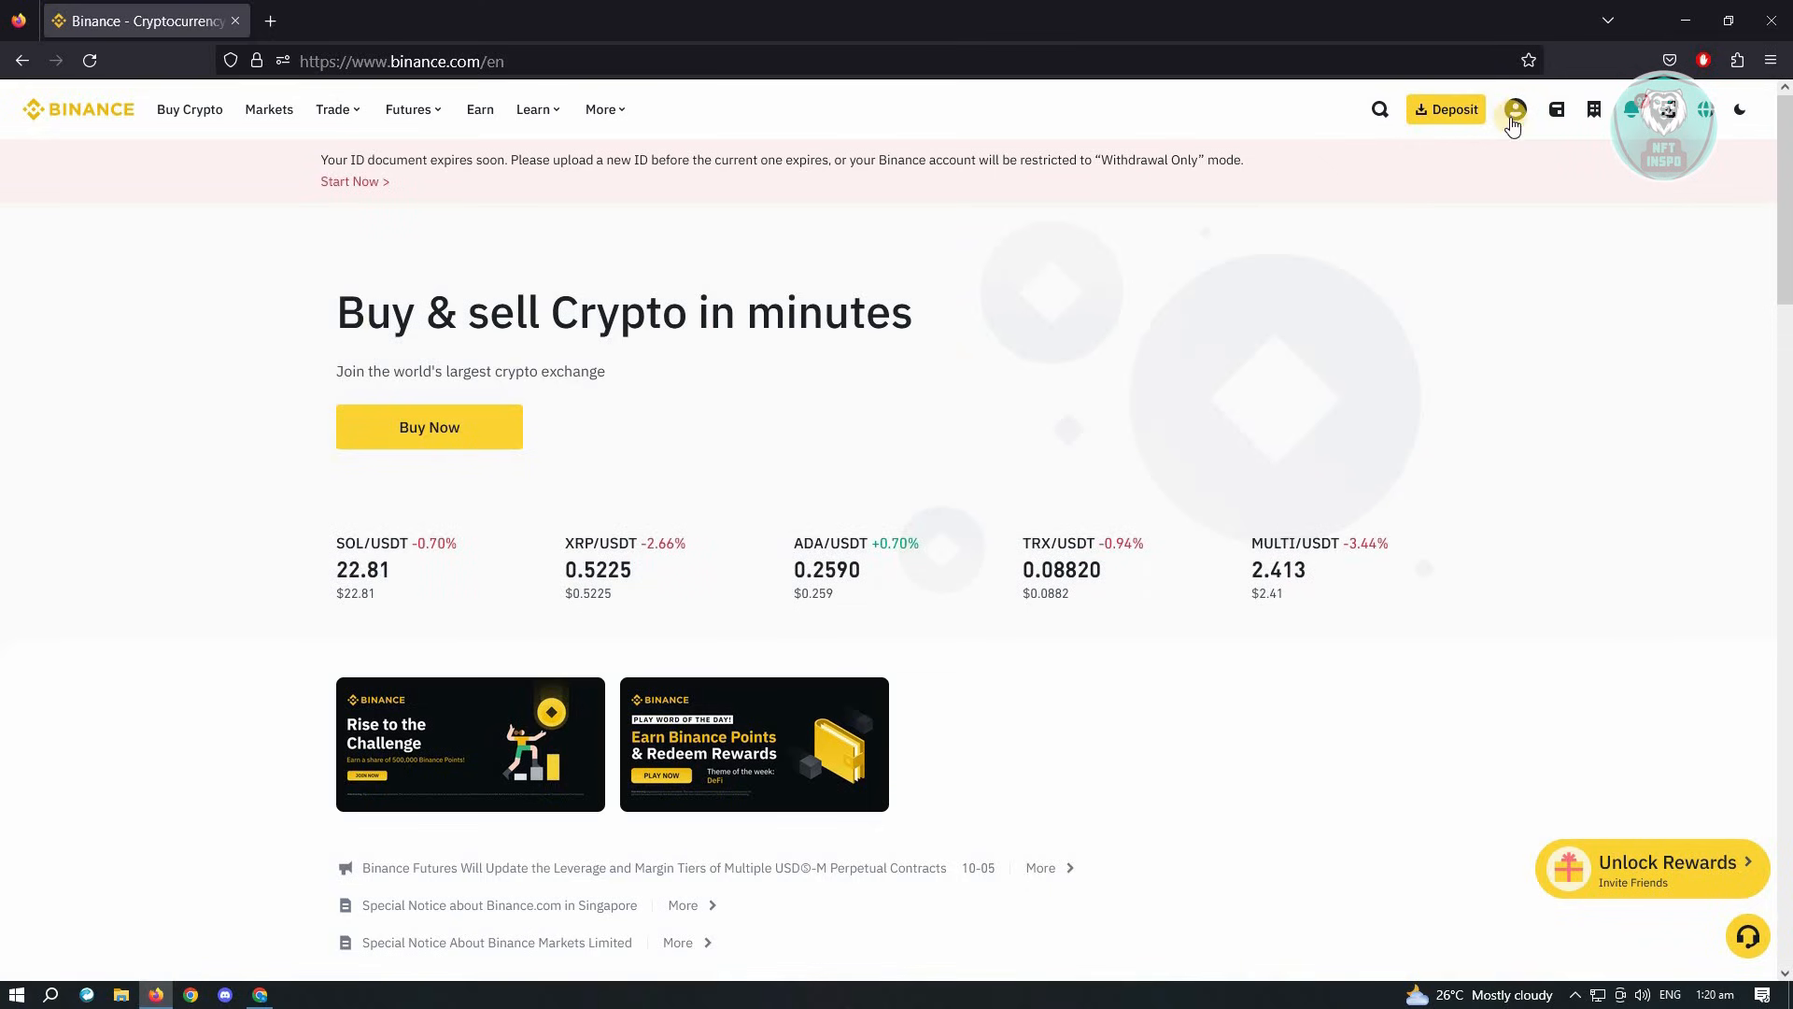
{"action": "left_click", "coordinate": [1513, 110]}
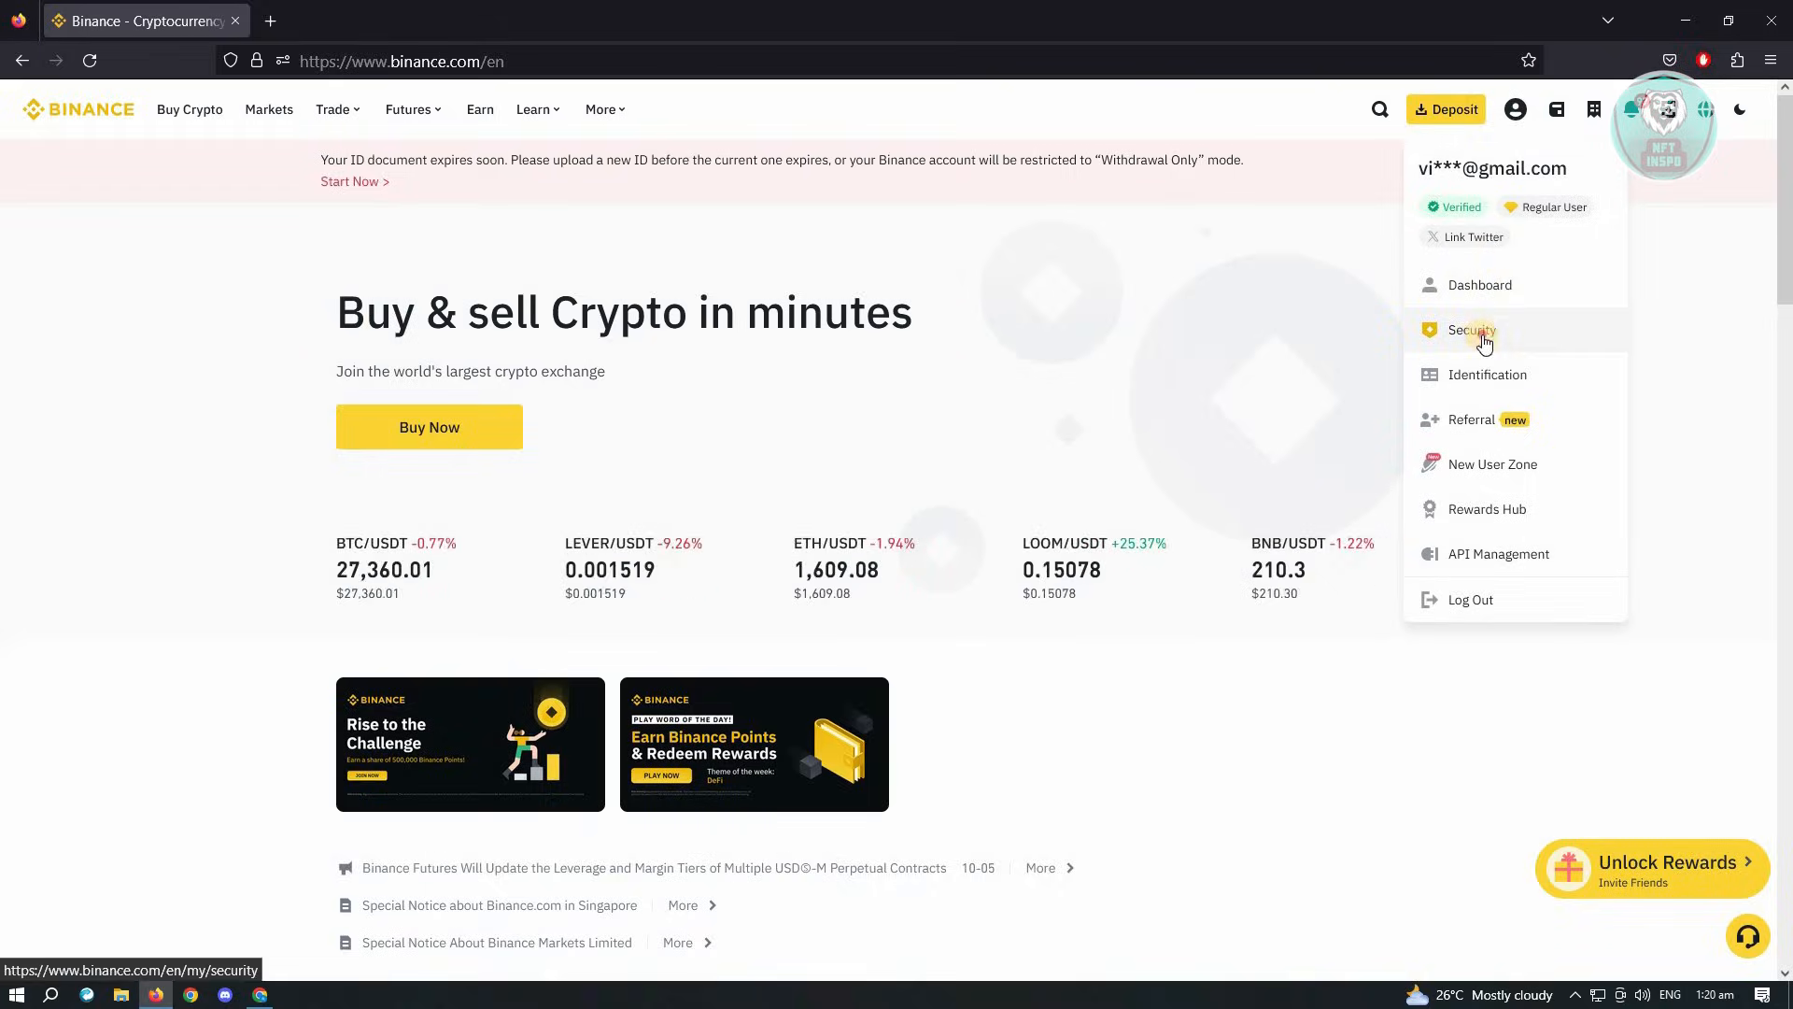
{"action": "left_click", "coordinate": [1473, 330]}
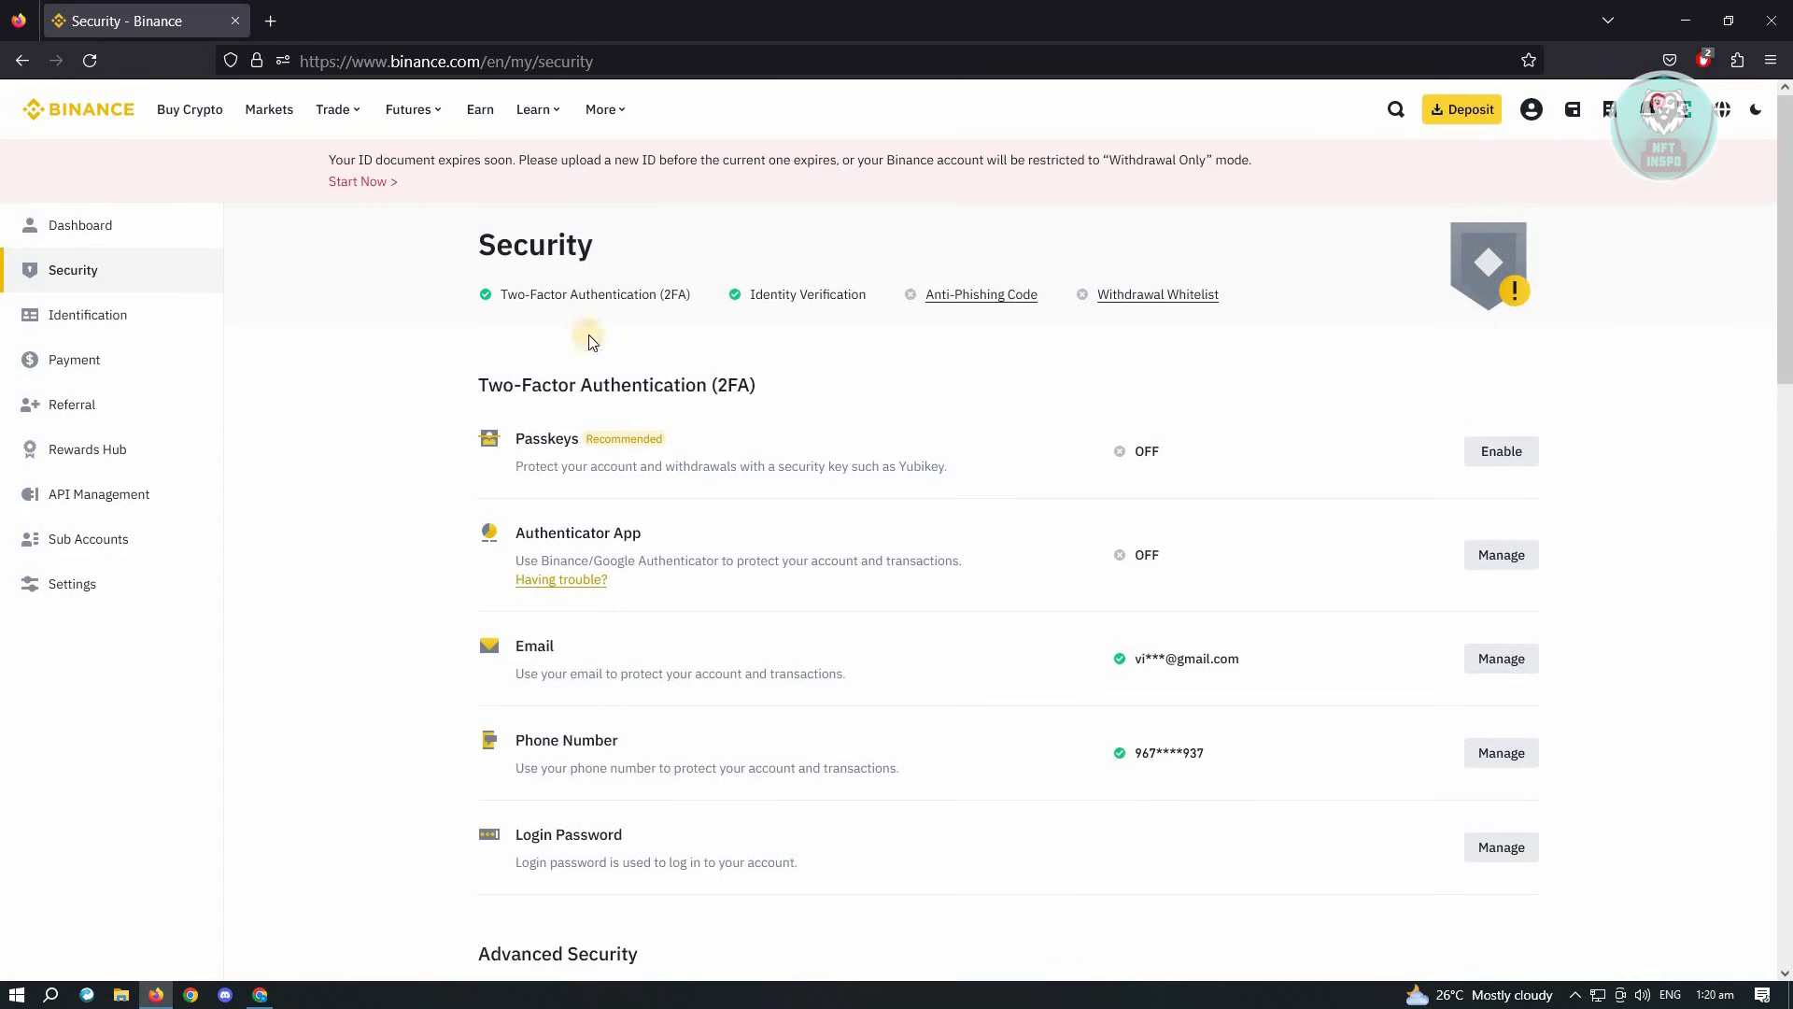
{"action": "mouse_move", "coordinate": [97, 401]}
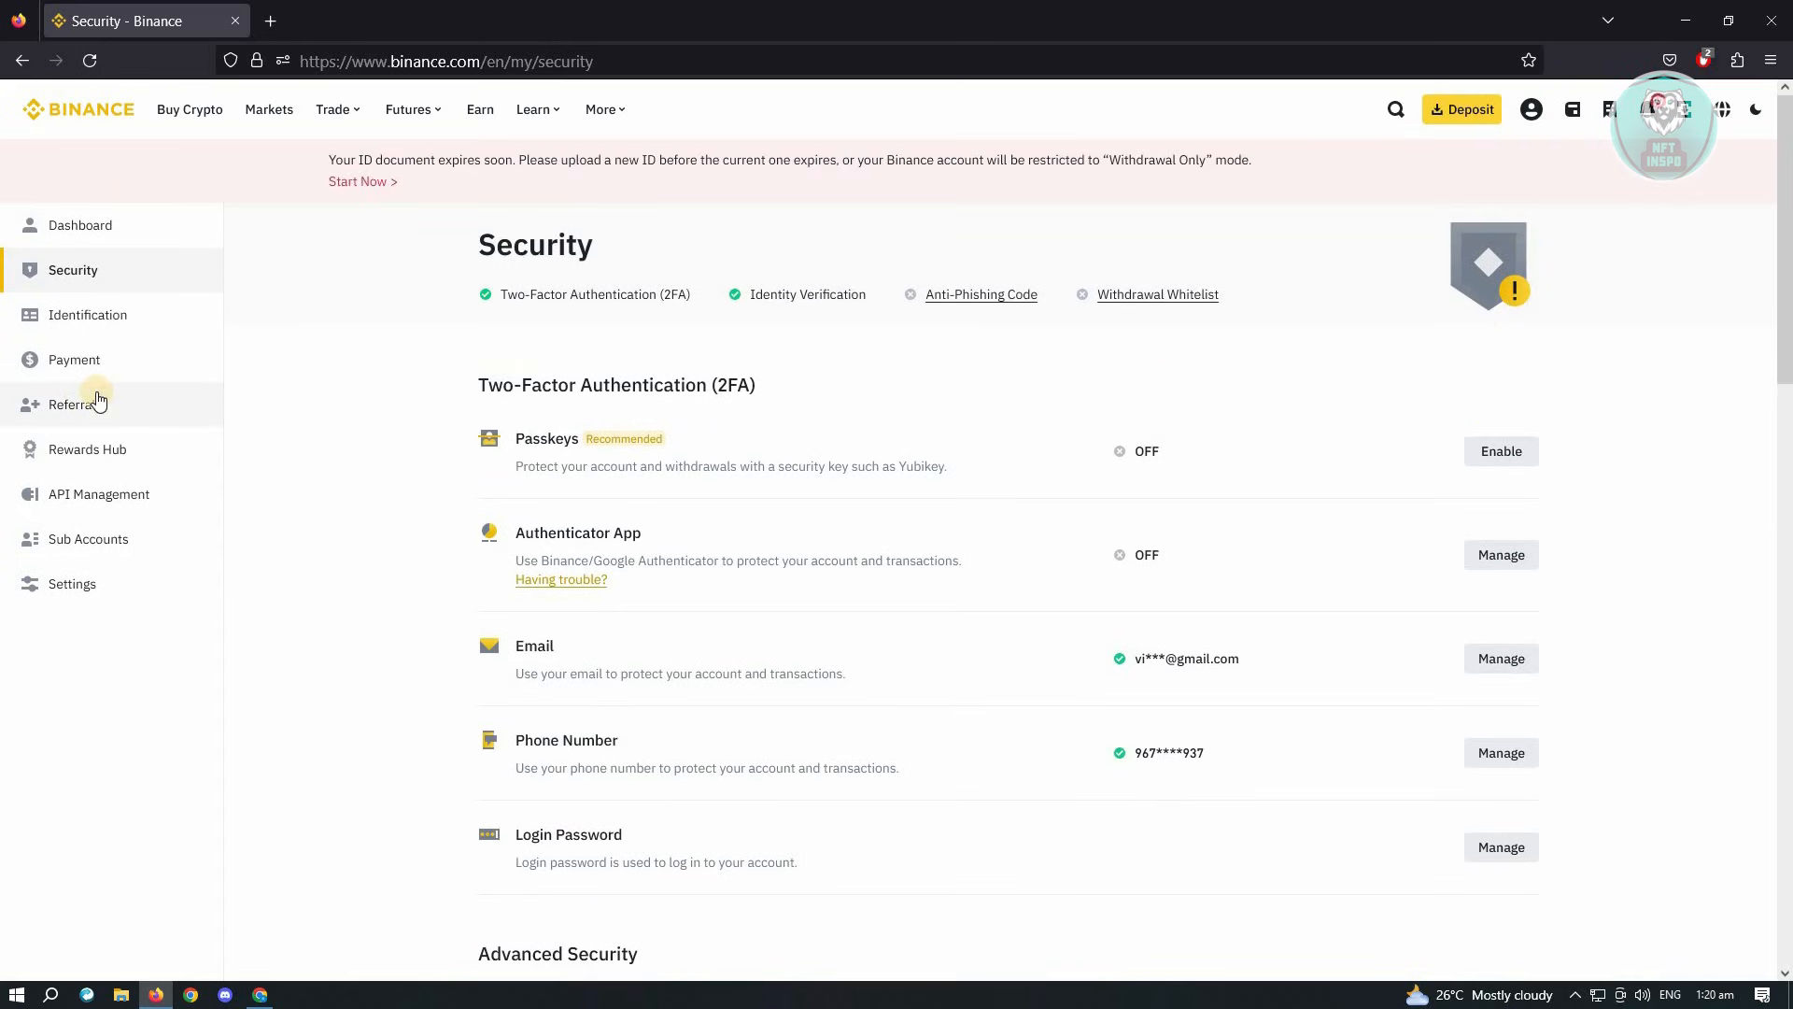
{"action": "mouse_move", "coordinate": [80, 225]}
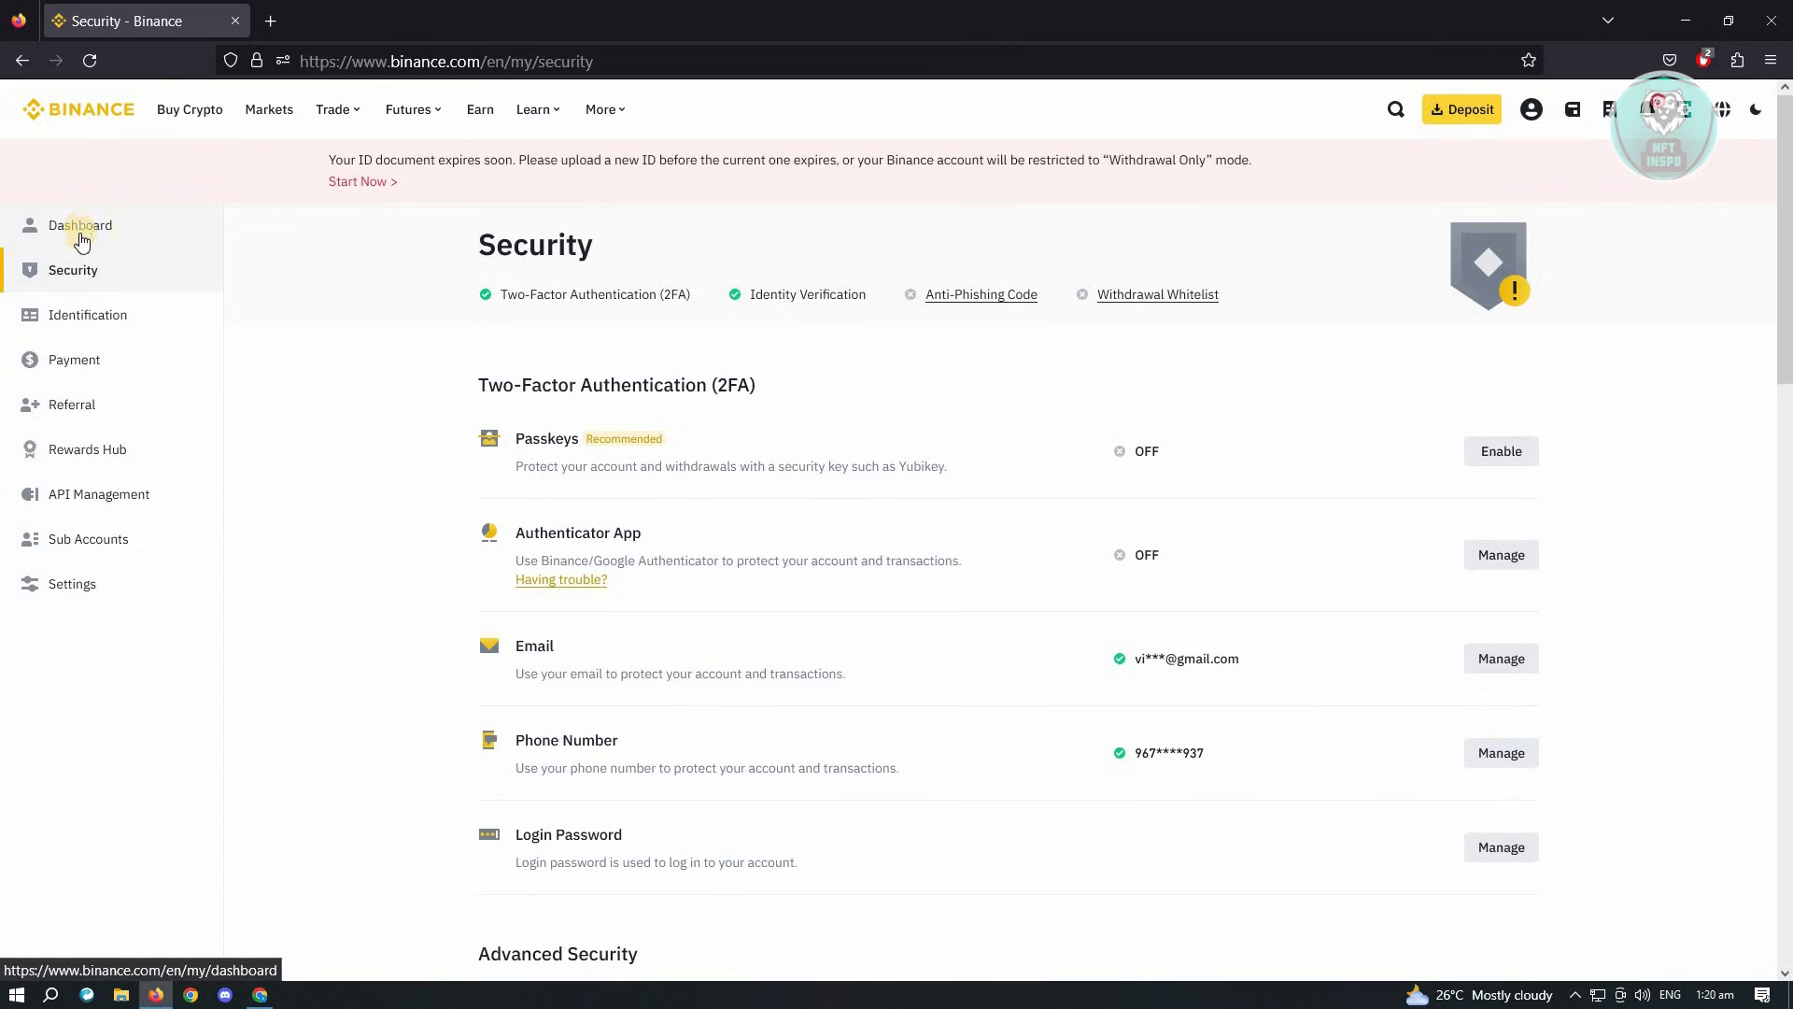
{"action": "mouse_move", "coordinate": [105, 256]}
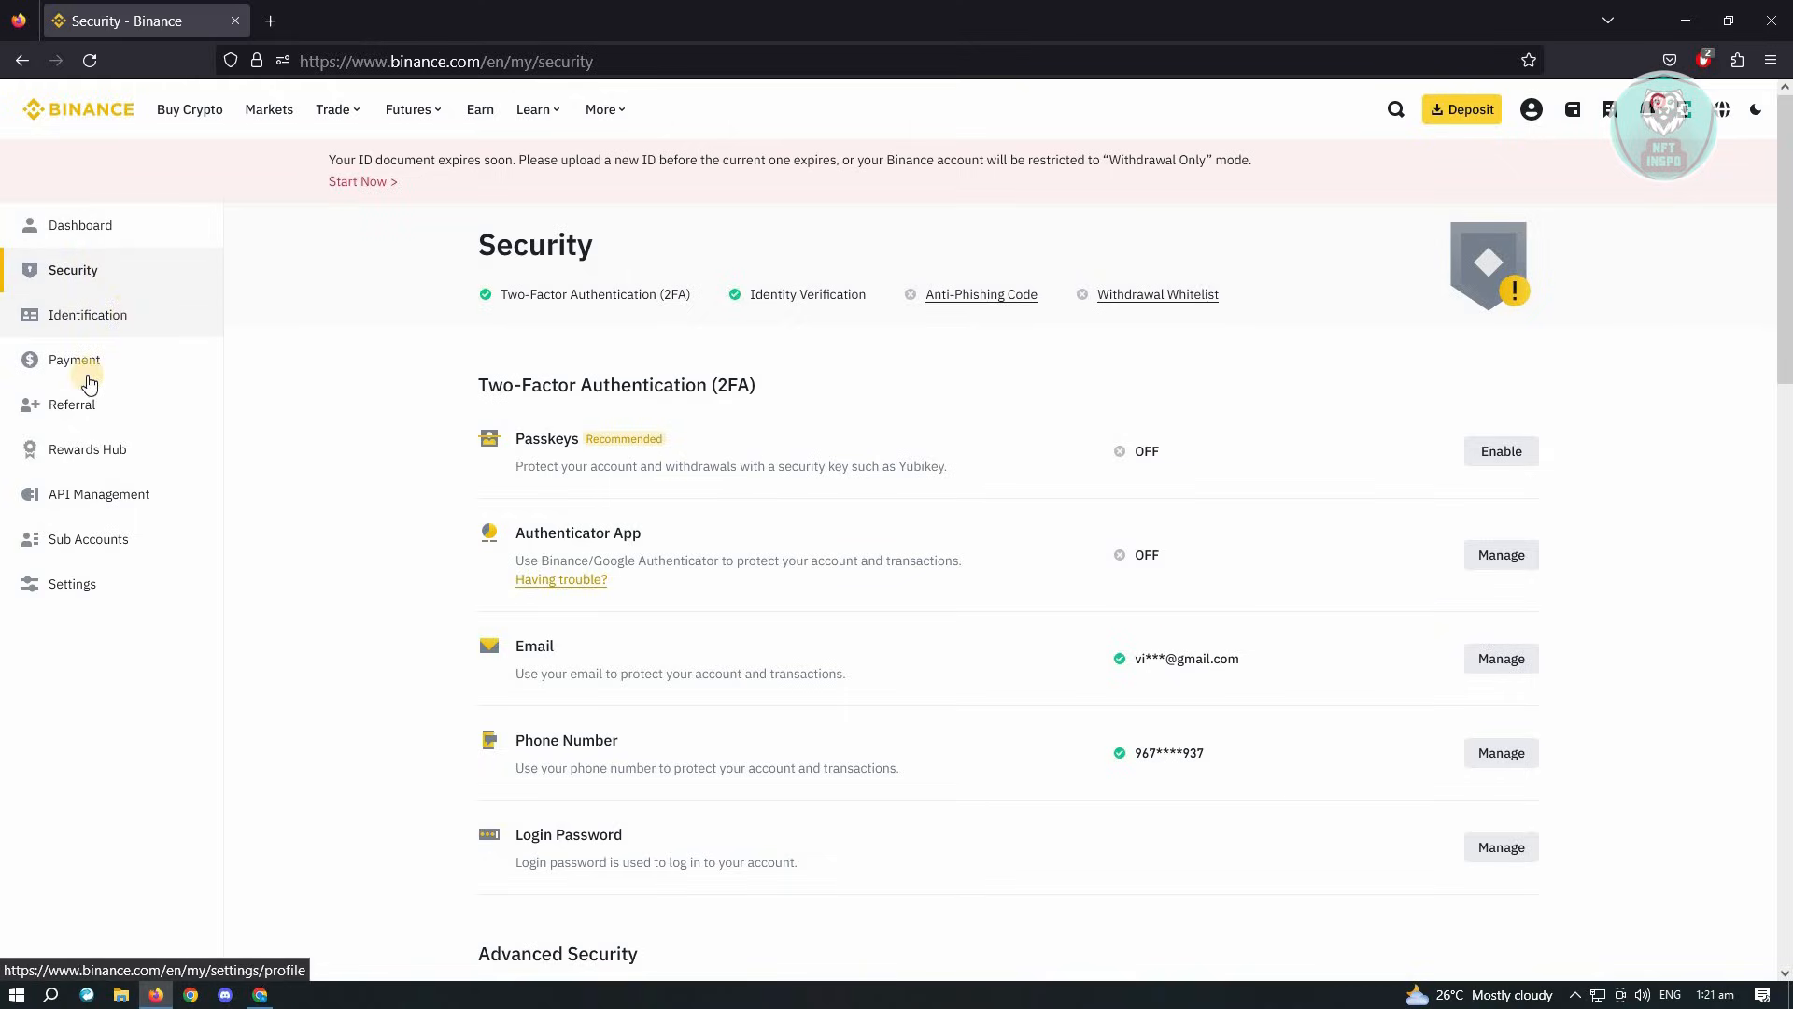
Select Payment in the left sidebar to view saved methods like Gcash
{"action": "left_click", "coordinate": [73, 359]}
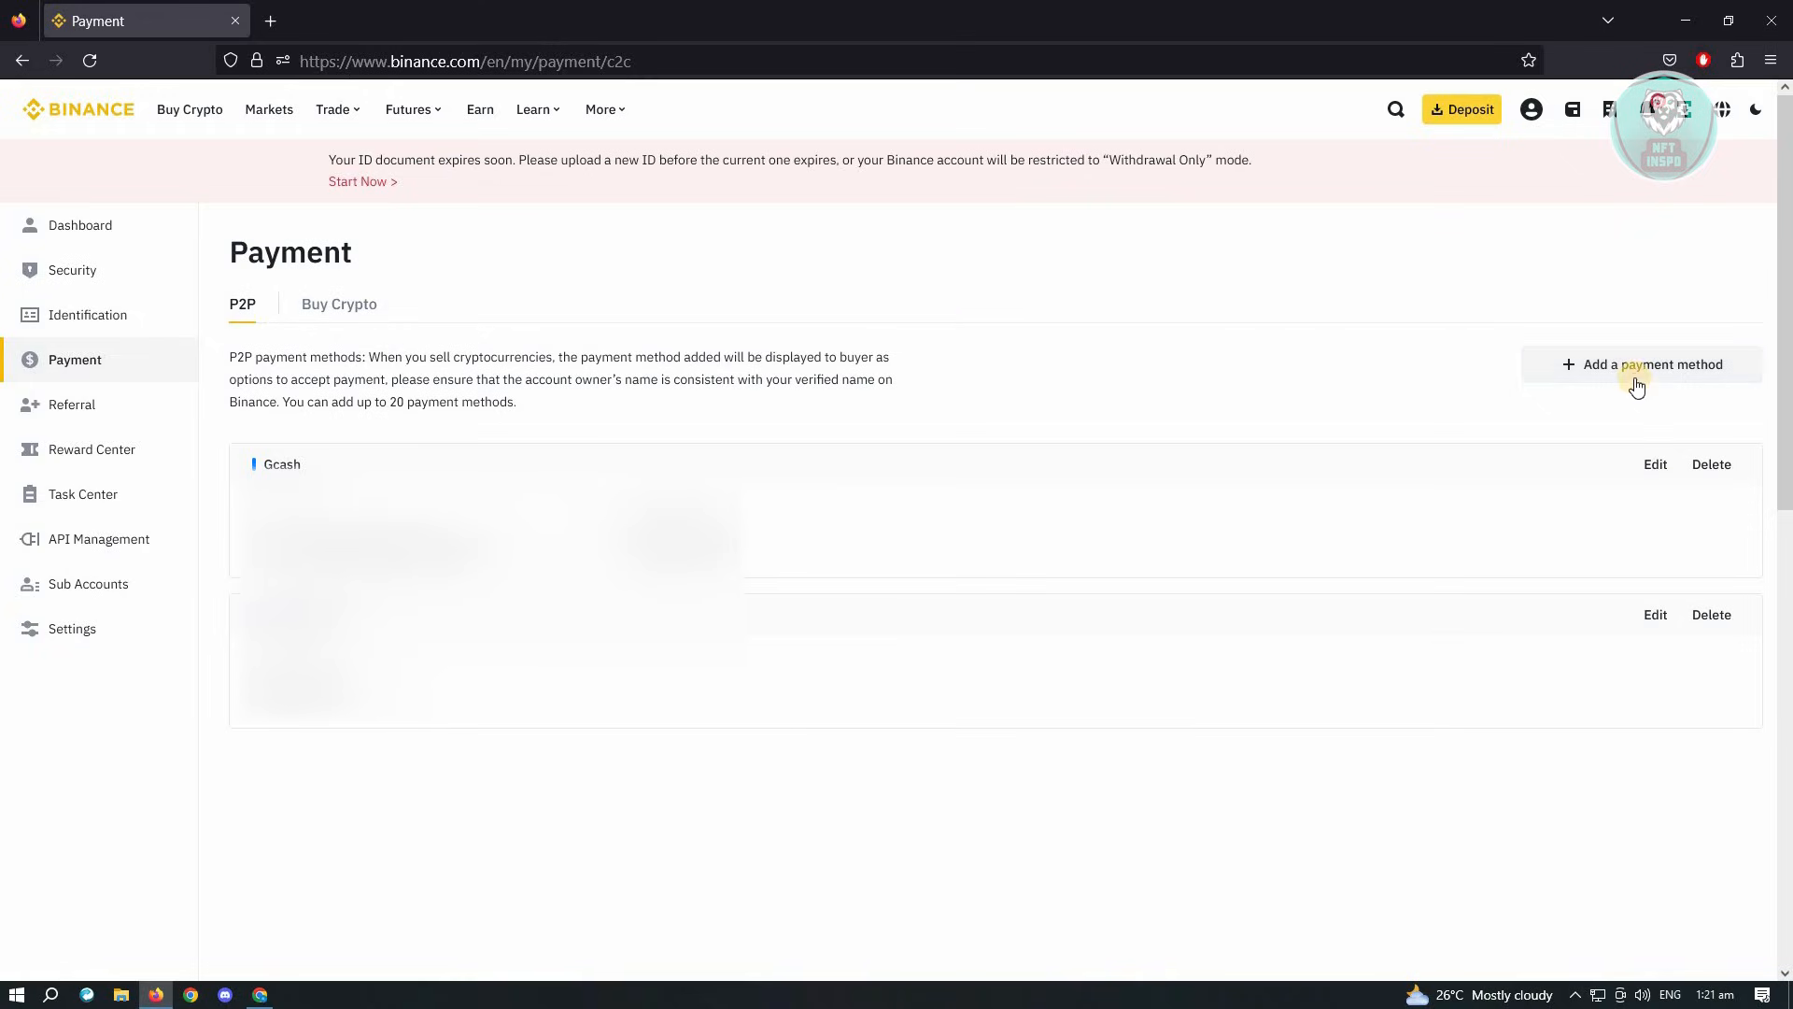
Open the '+ Add a payment method' dropdown of banks and wallets
{"action": "left_click", "coordinate": [1651, 364]}
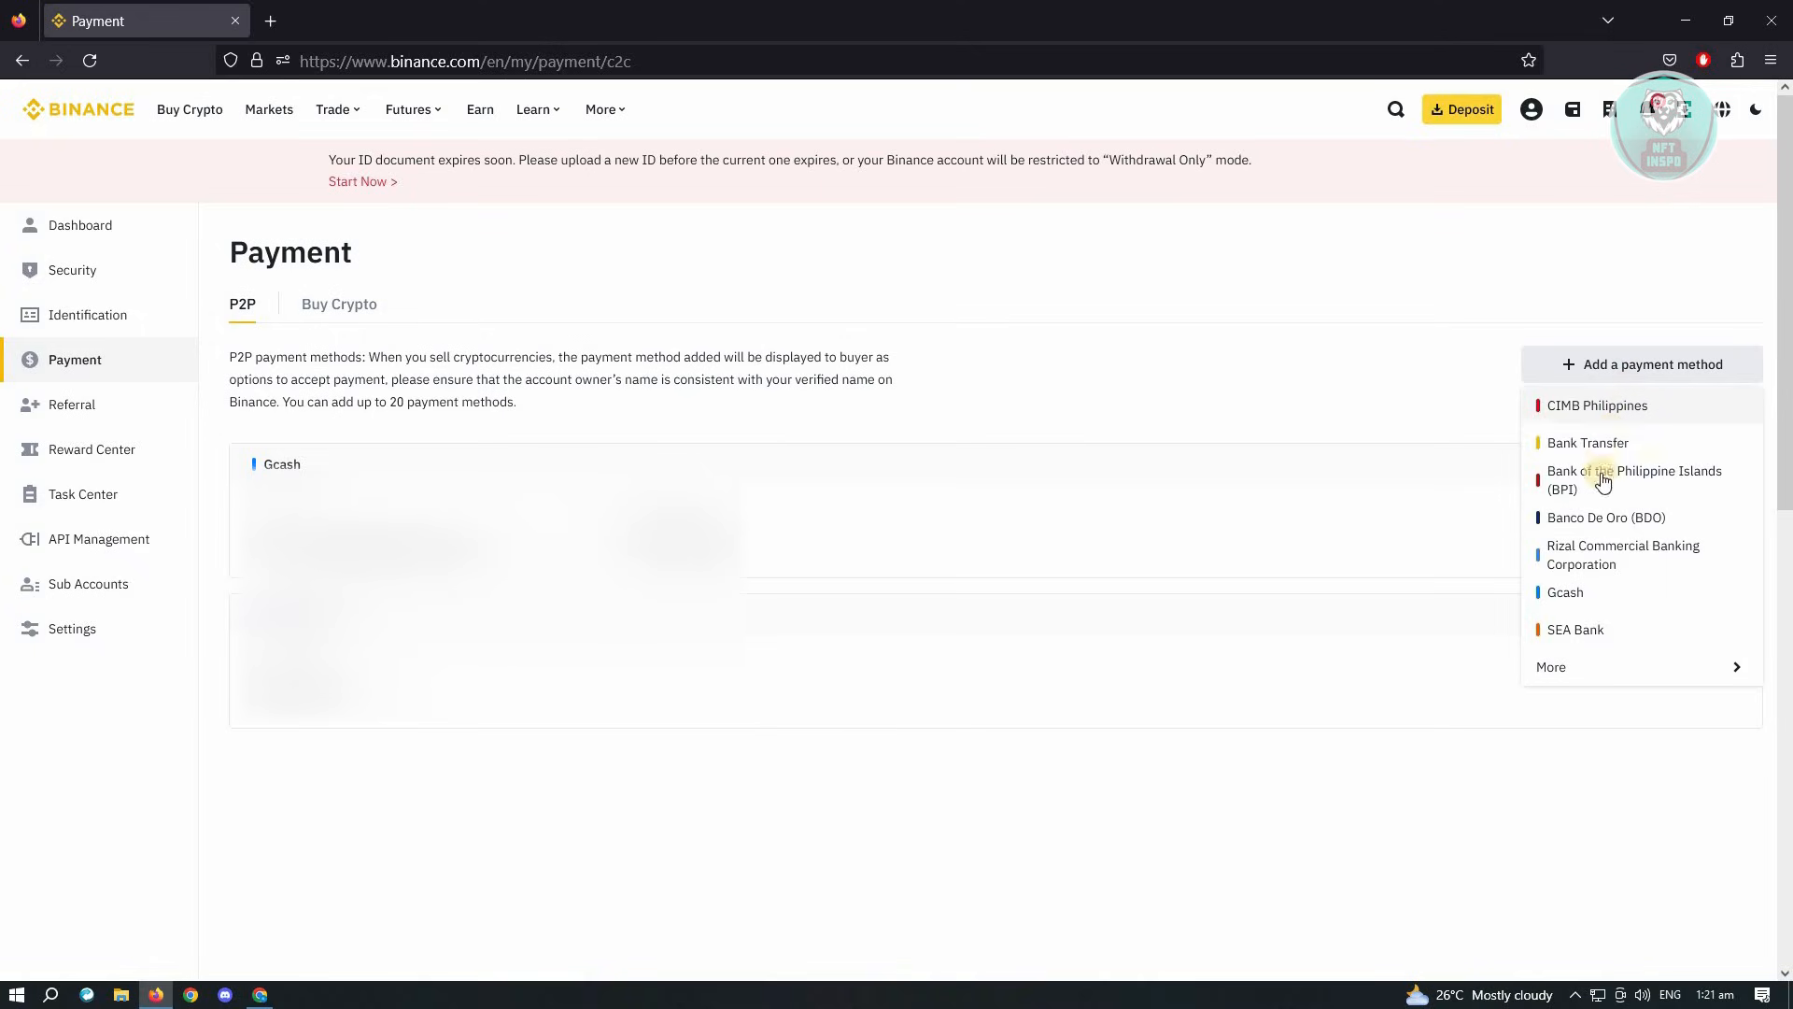
{"action": "mouse_move", "coordinate": [1600, 654]}
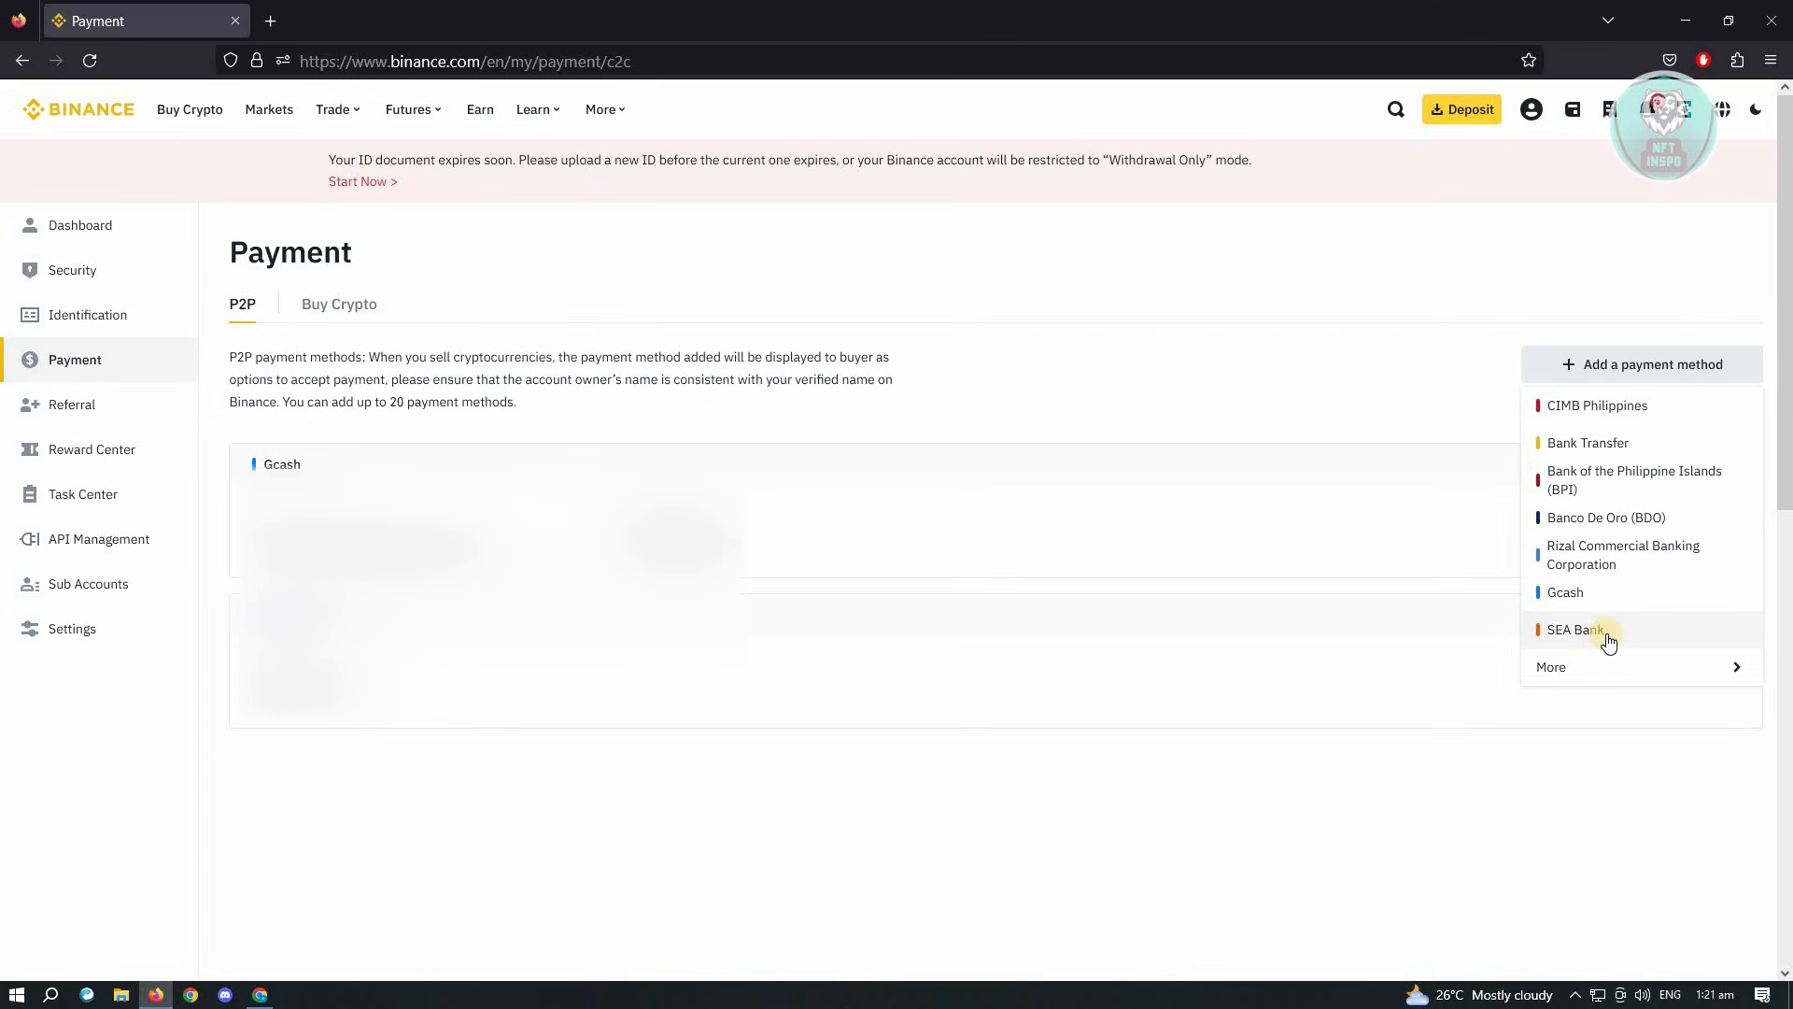
{"action": "mouse_move", "coordinate": [1598, 404]}
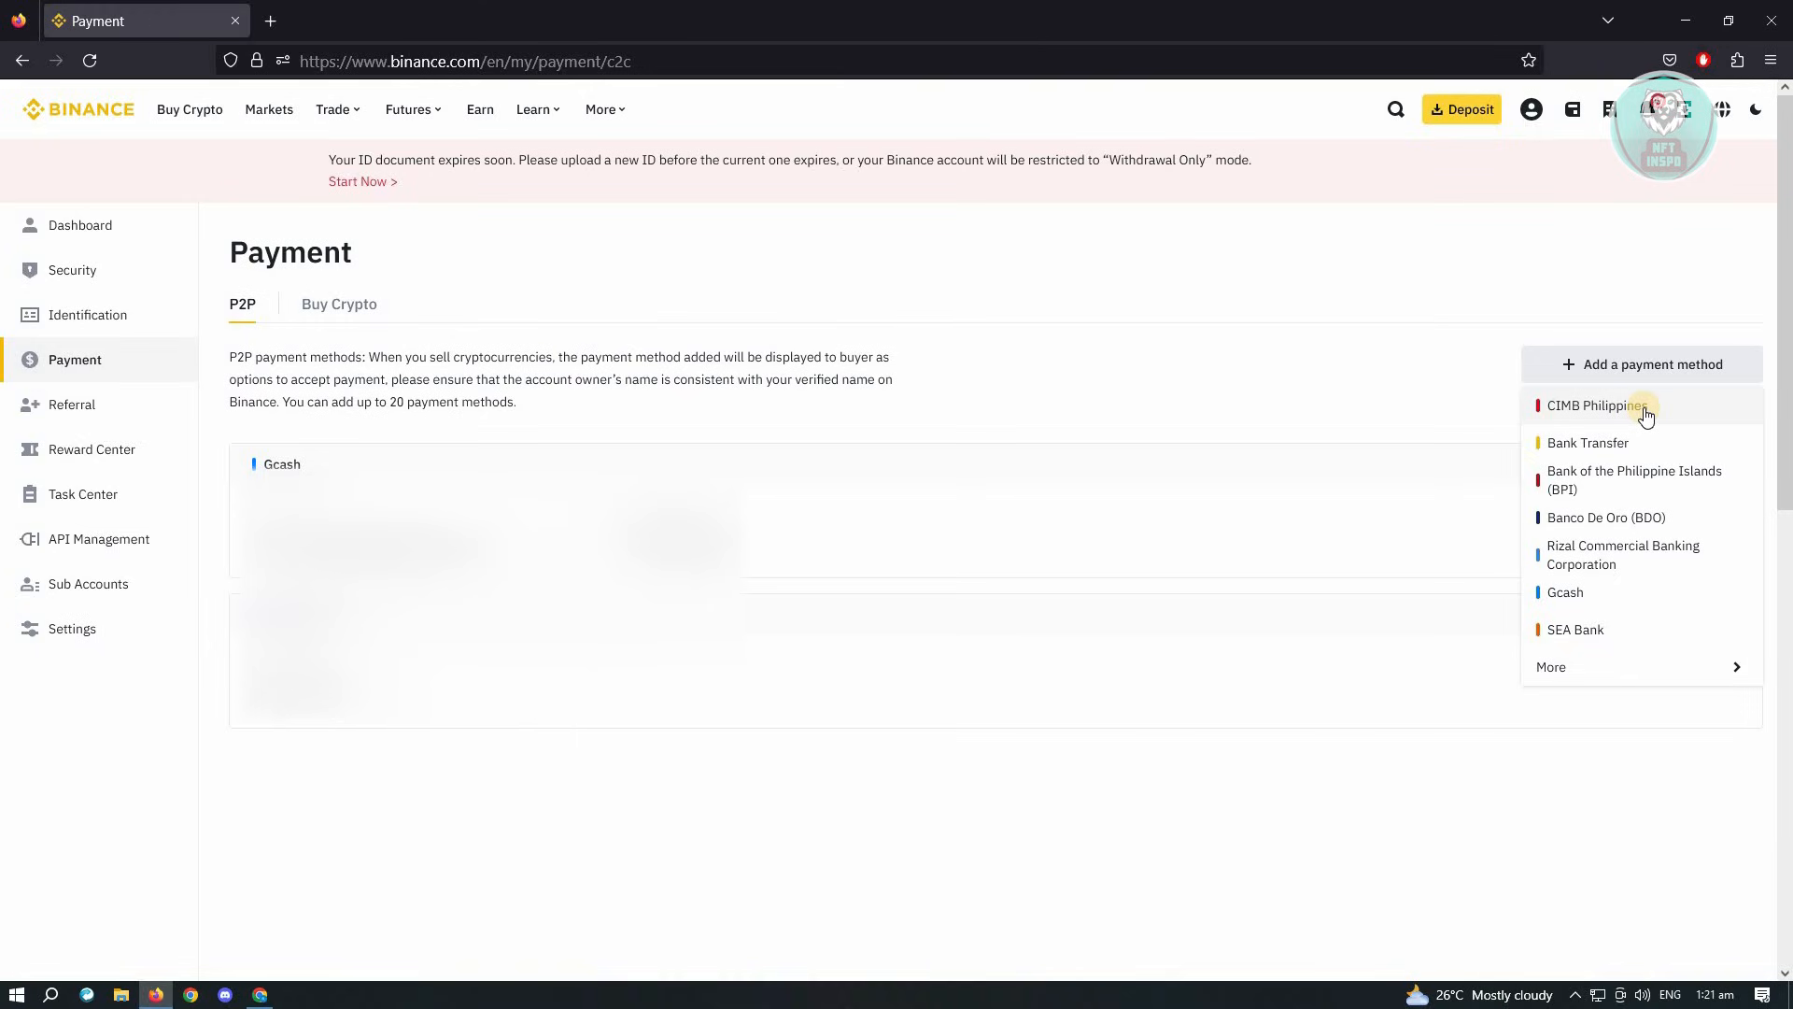
{"action": "mouse_move", "coordinate": [1588, 674]}
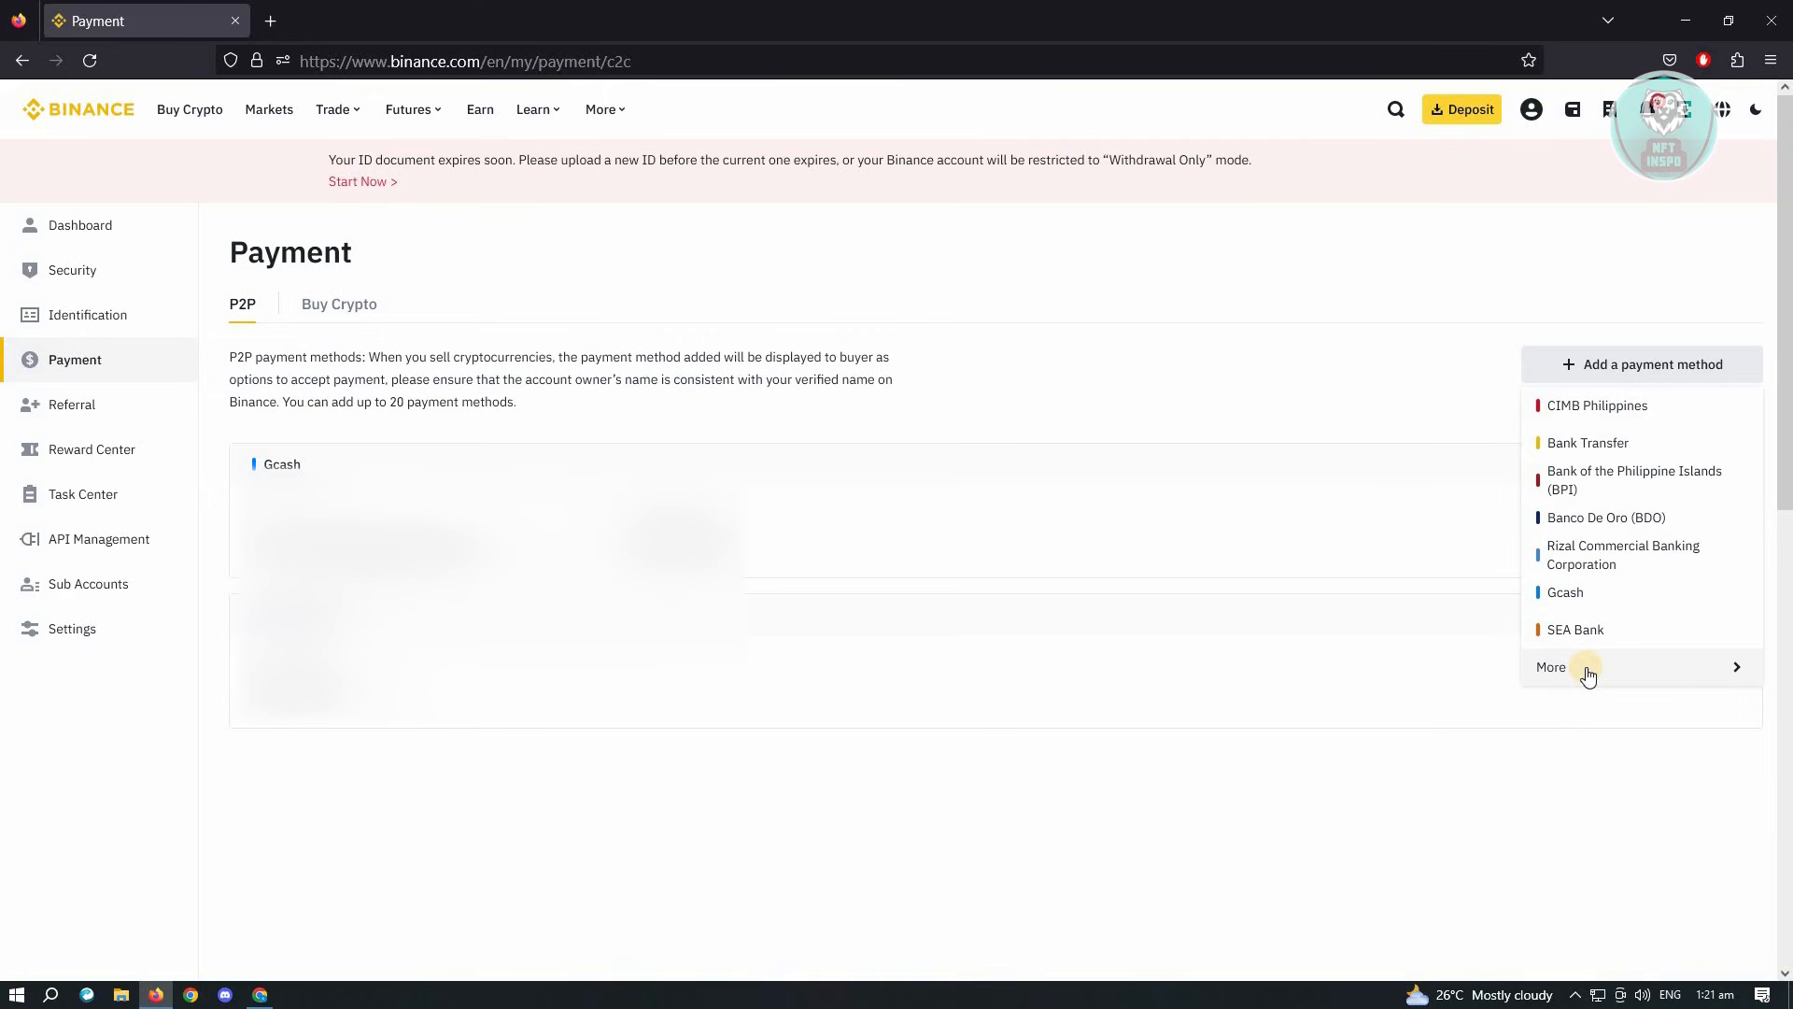
Expand the dropdown via More into the Select a Payment Method dialog
{"action": "left_click", "coordinate": [1552, 667]}
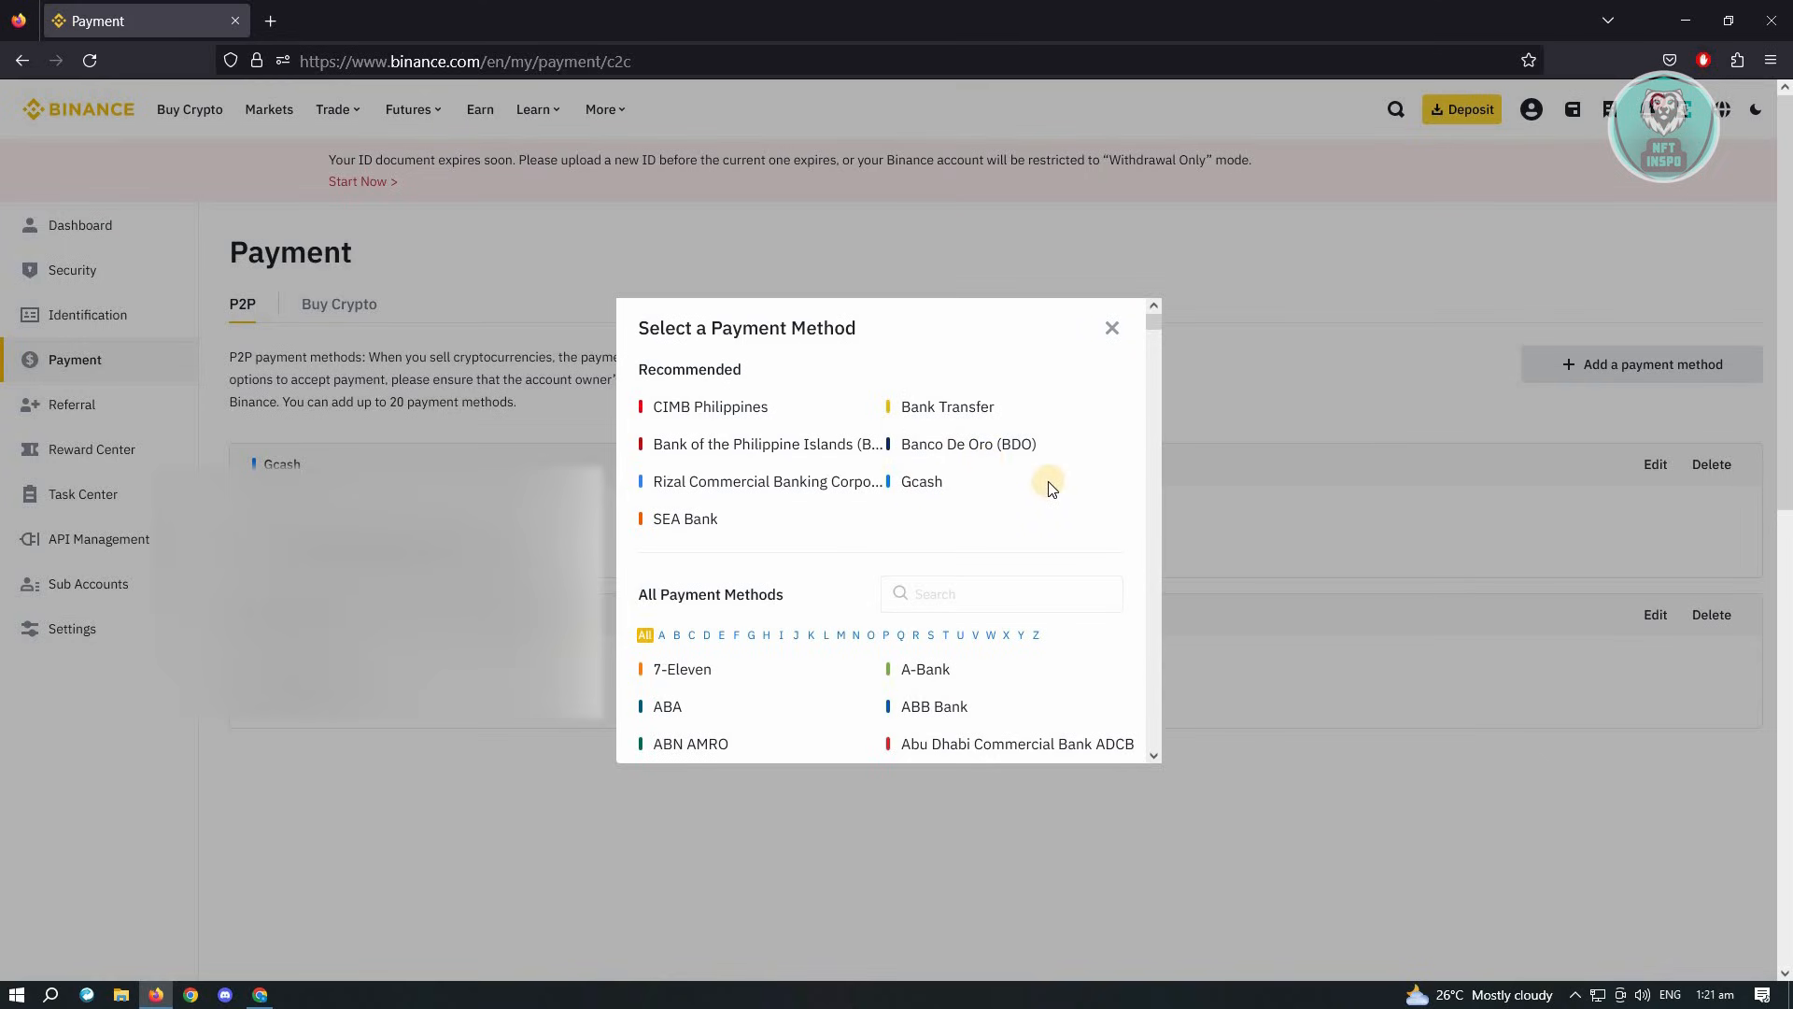
{"action": "mouse_move", "coordinate": [743, 443]}
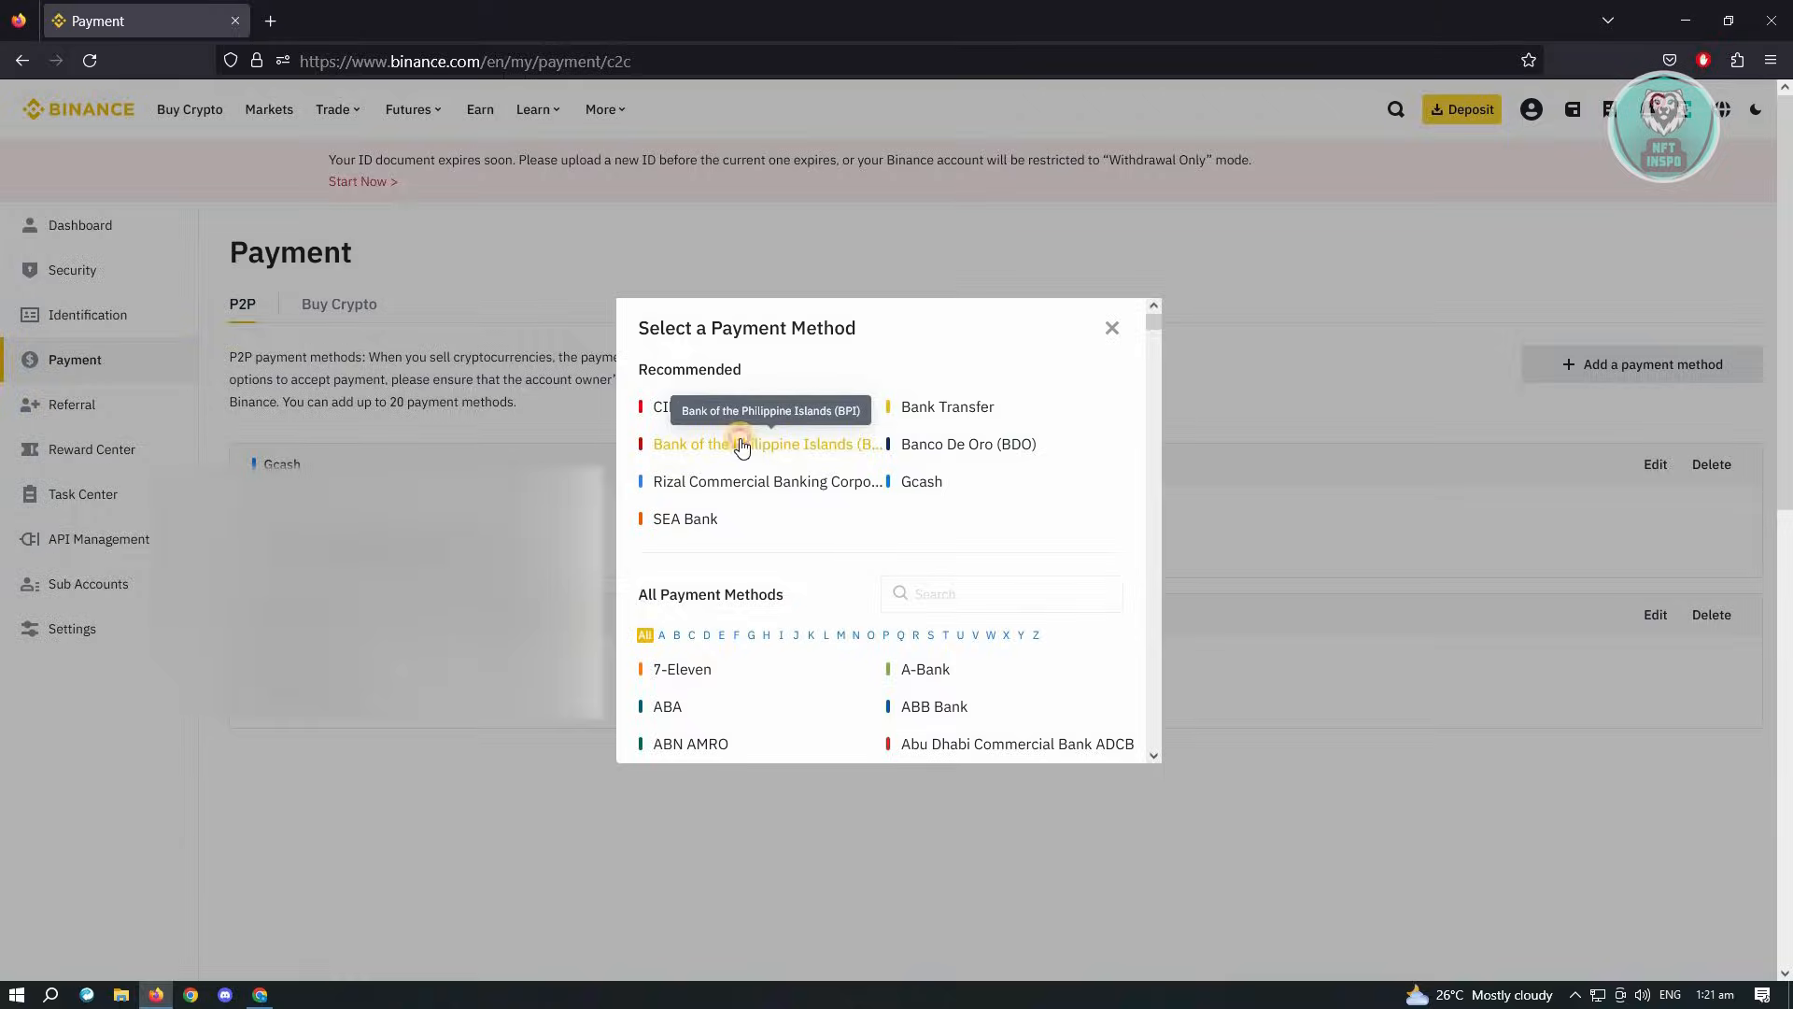
Choose Bank of the Philippine Islands (BPI) from the Recommended list
{"action": "left_click", "coordinate": [764, 444]}
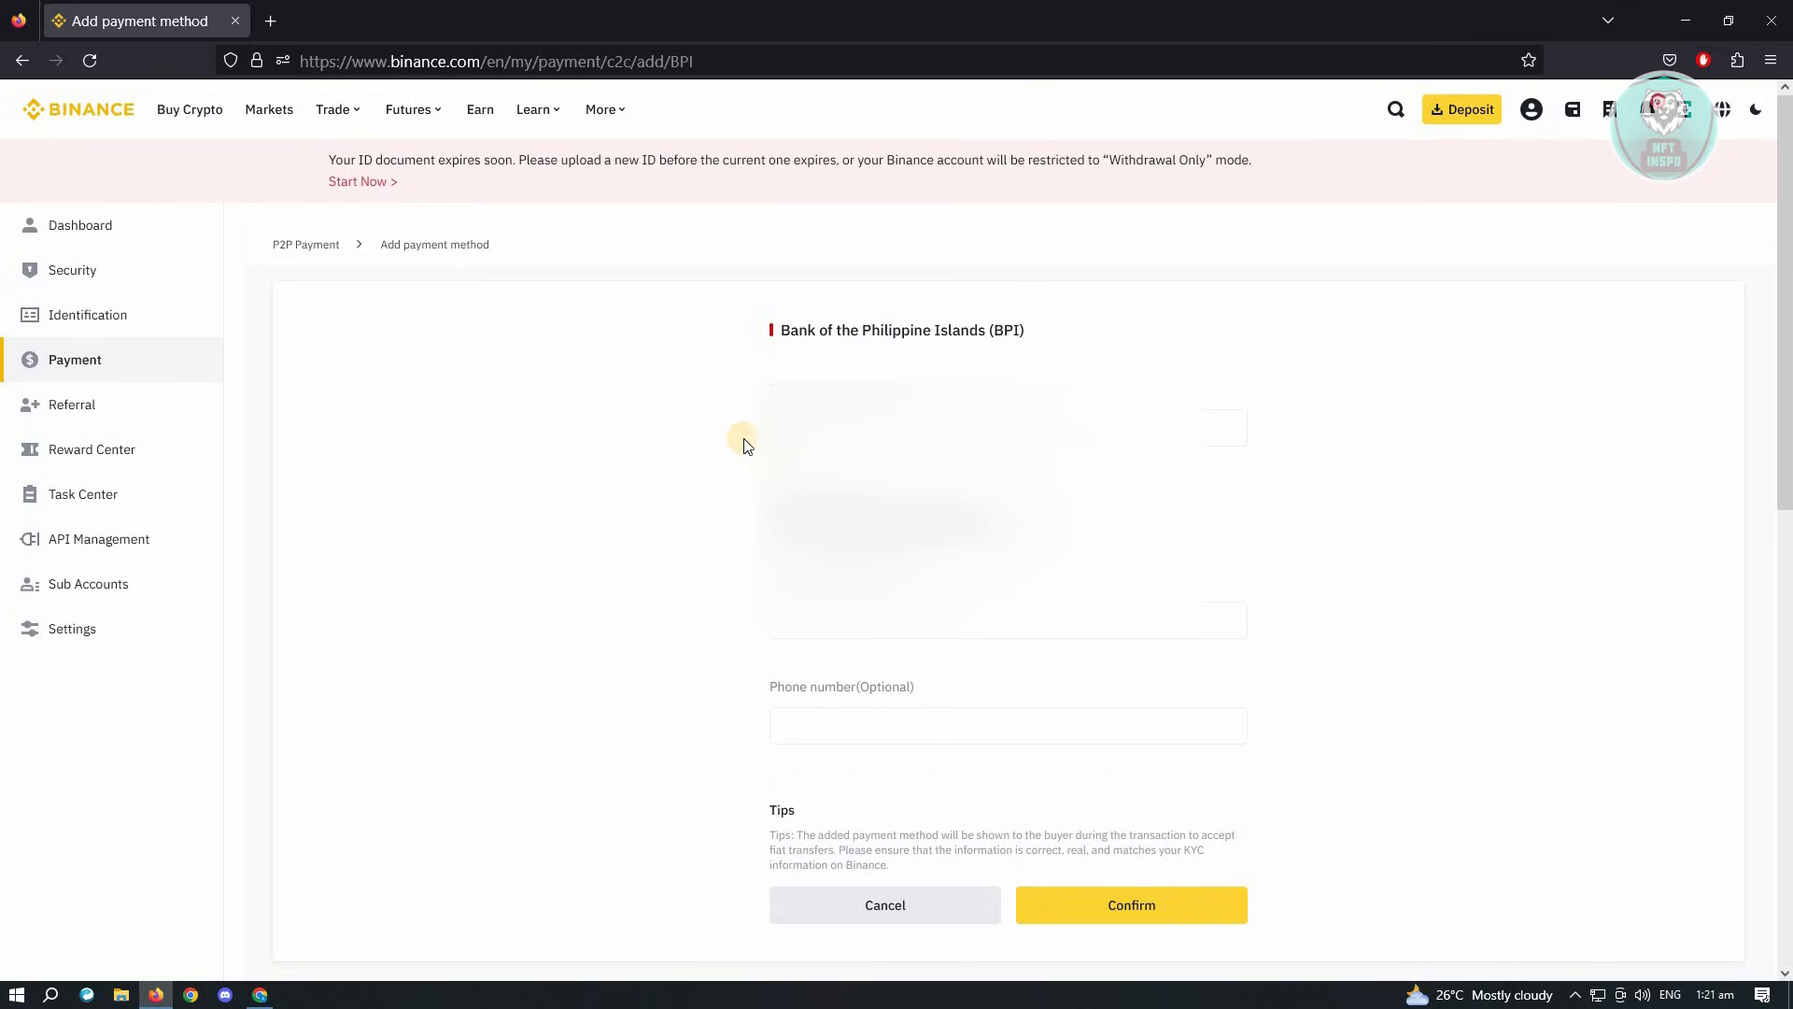
{"action": "mouse_move", "coordinate": [728, 673]}
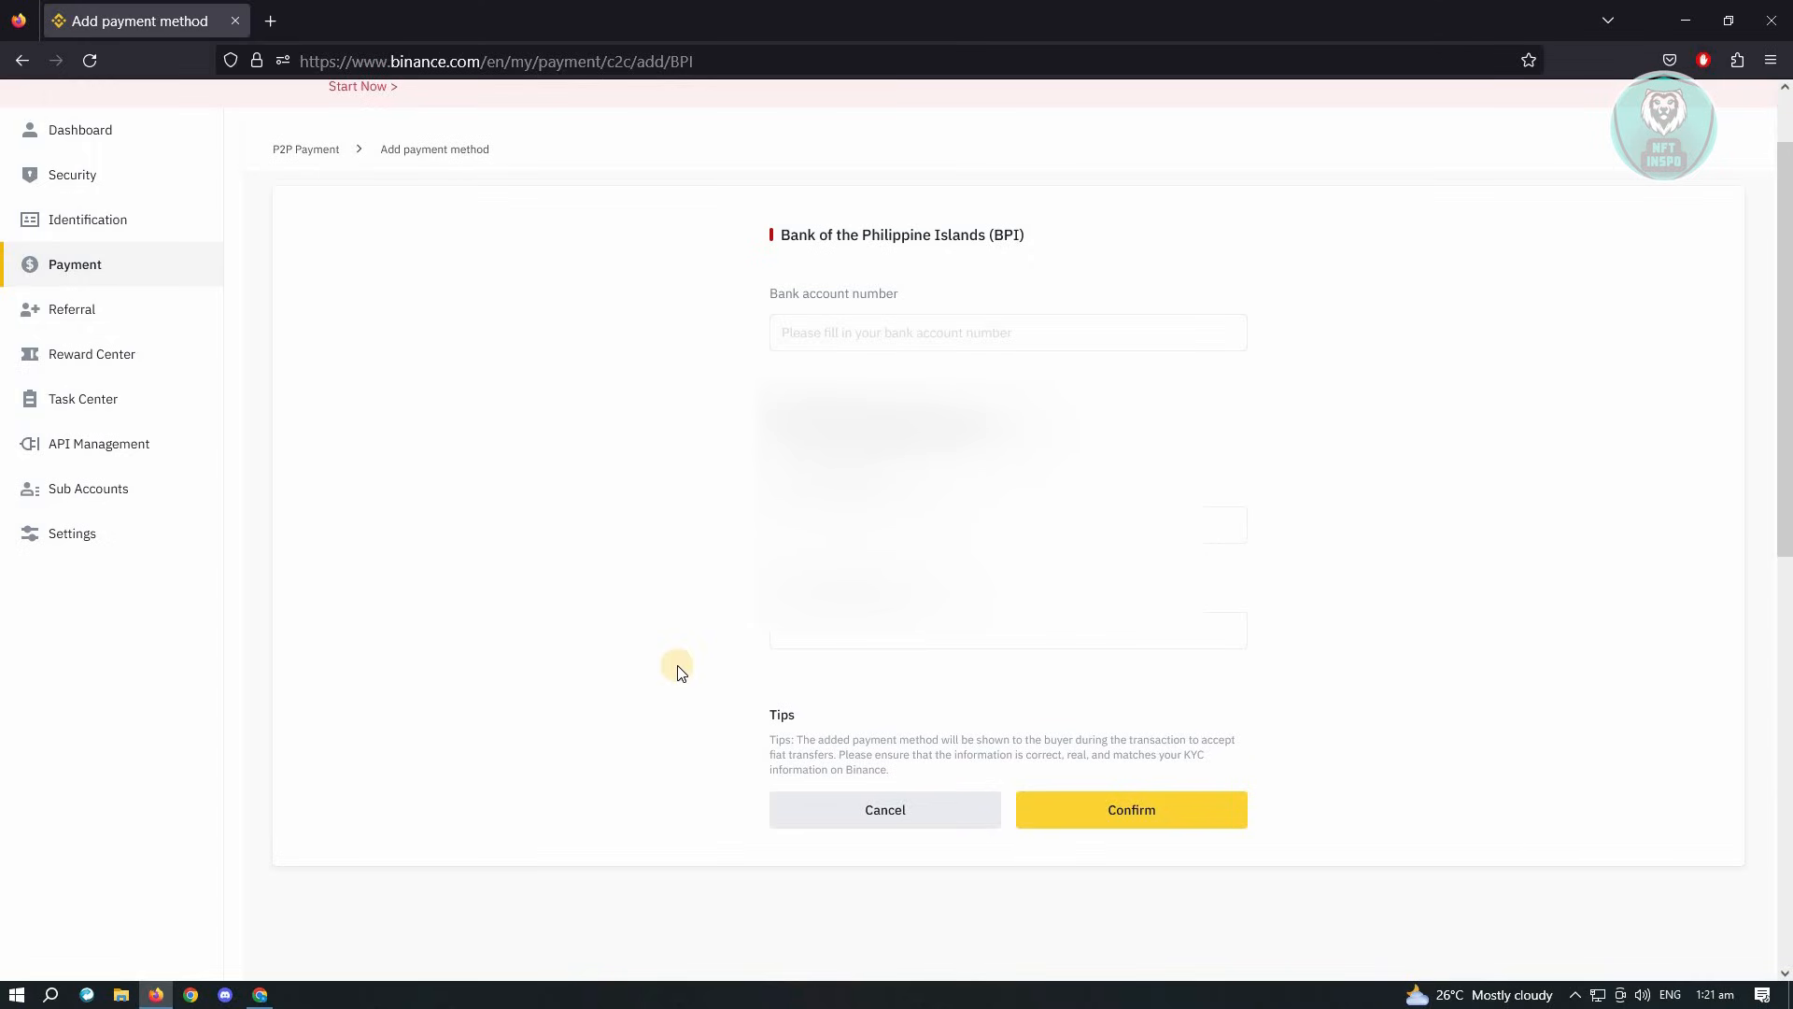
{"action": "mouse_move", "coordinate": [666, 694]}
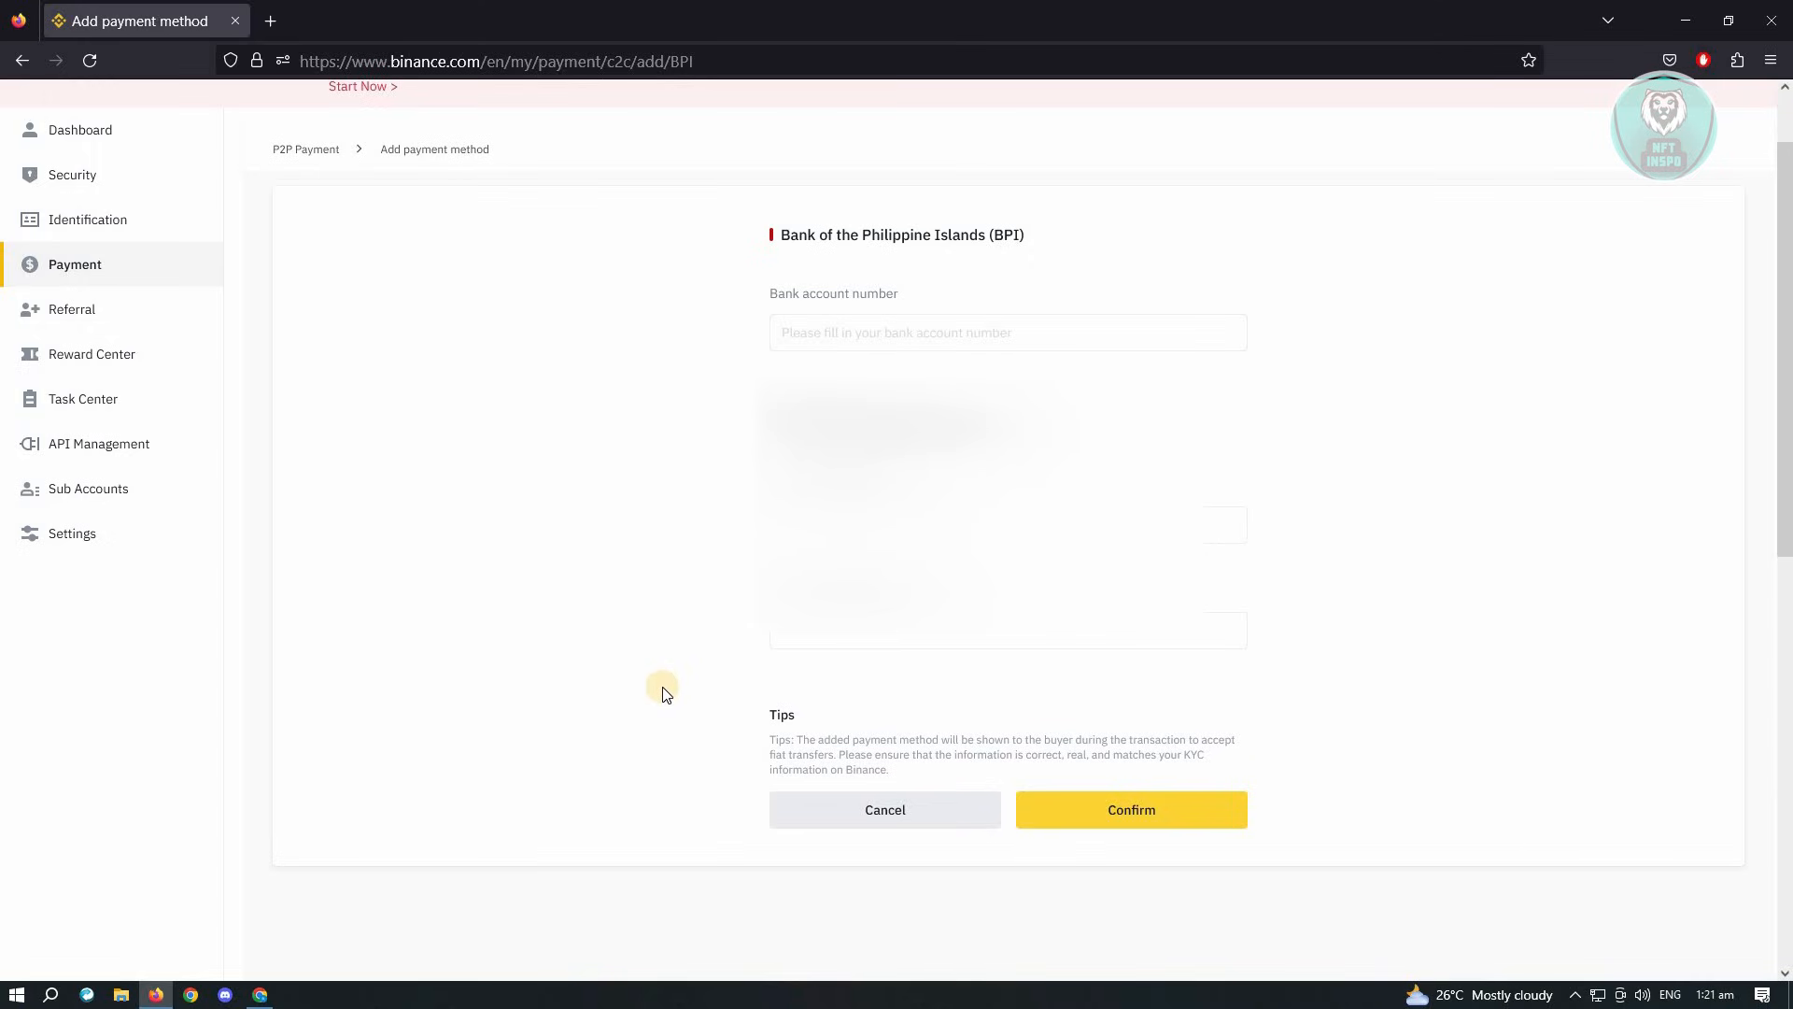
{"action": "mouse_move", "coordinate": [673, 690]}
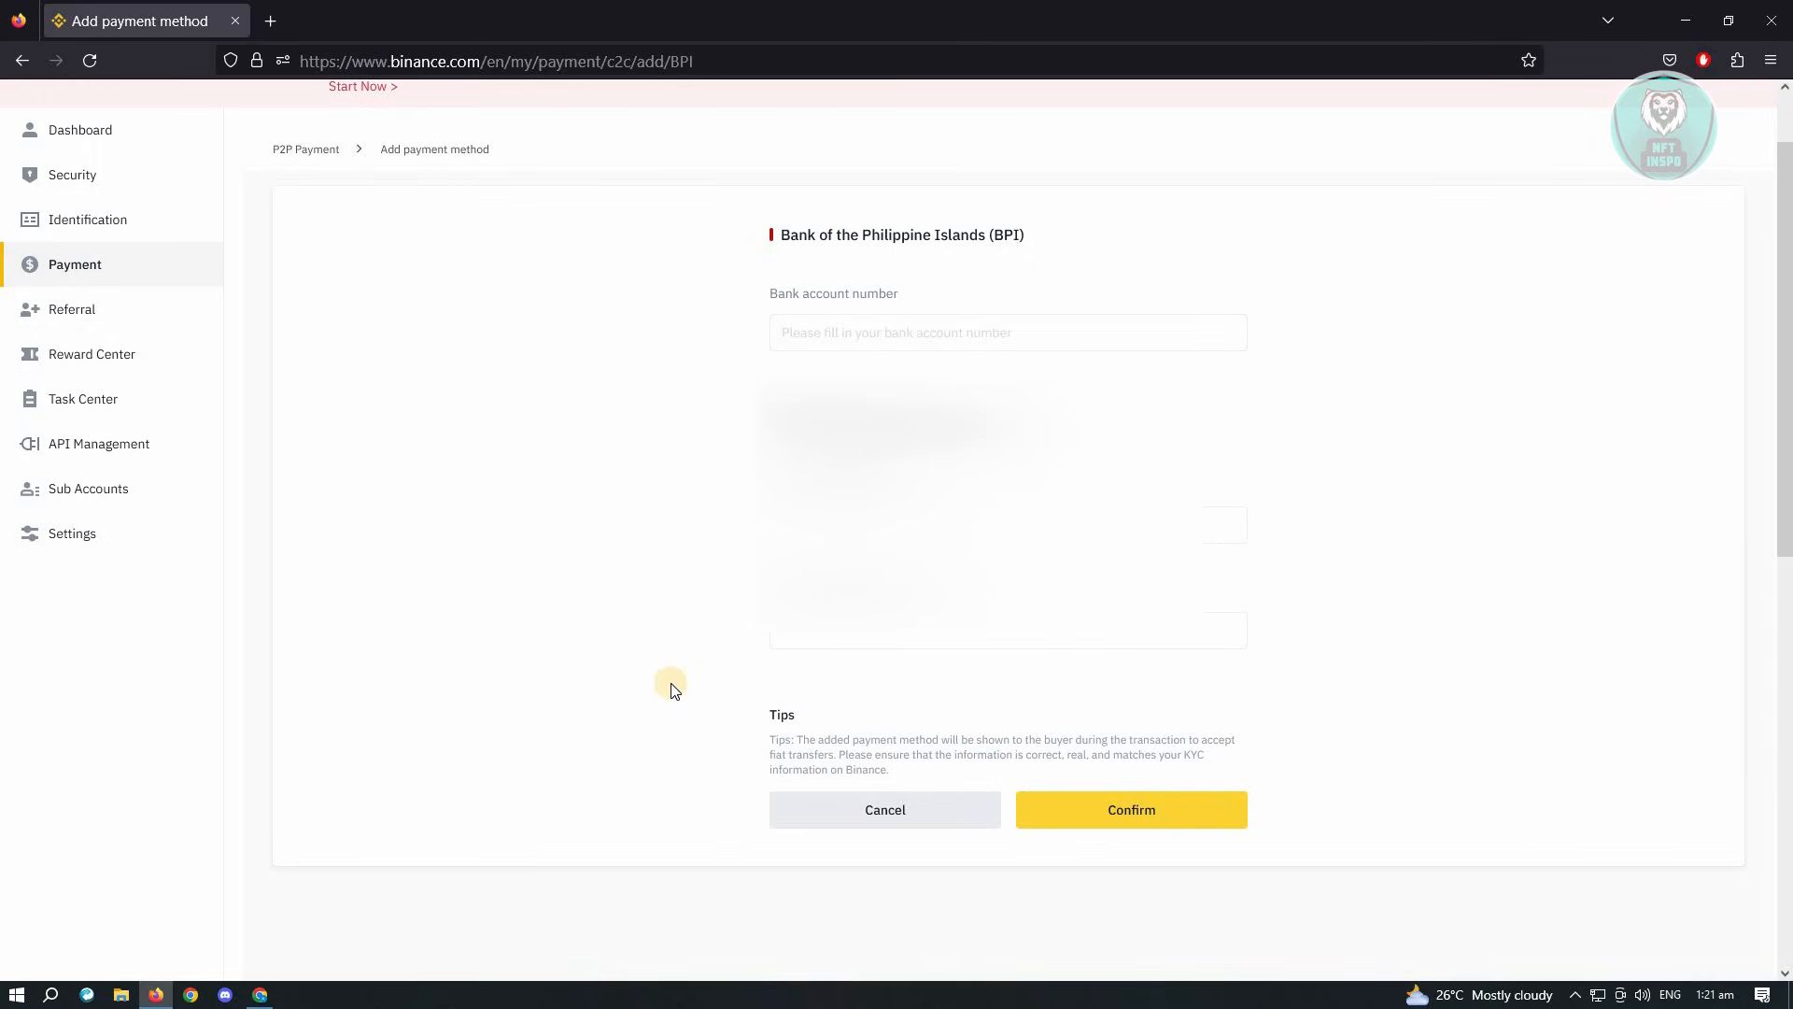